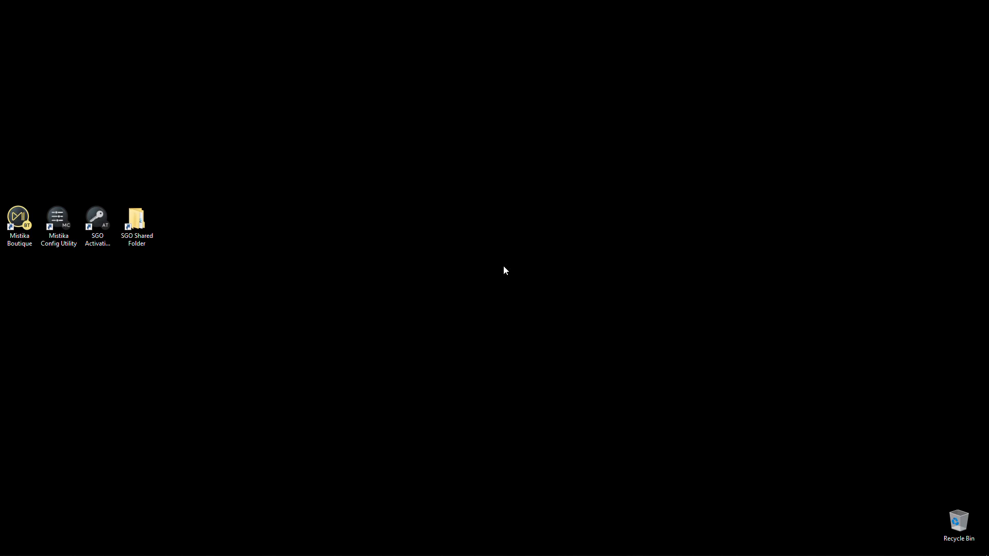
mouse_move(106, 212)
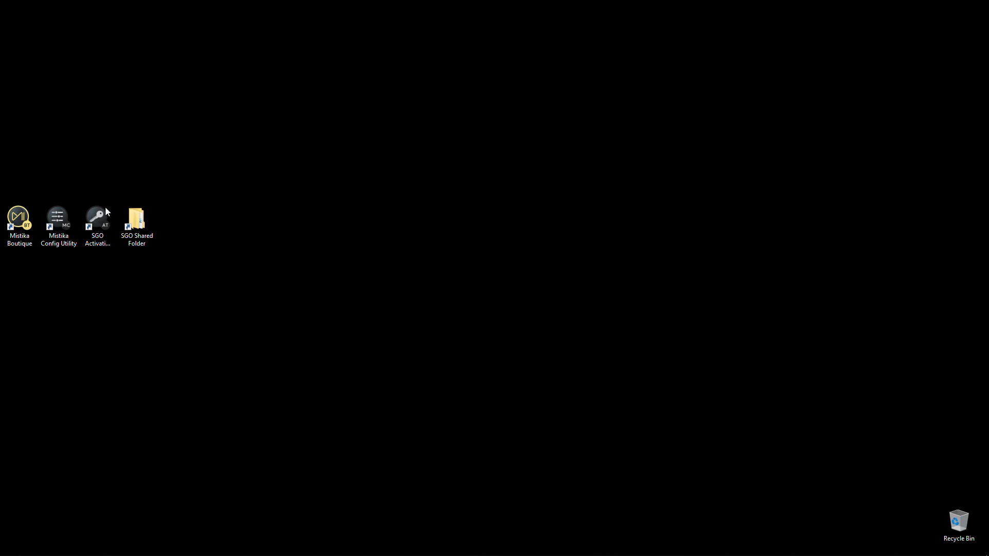
- Launch Mistika Config Utility and move its setup window higher on screen
left_click(58, 217)
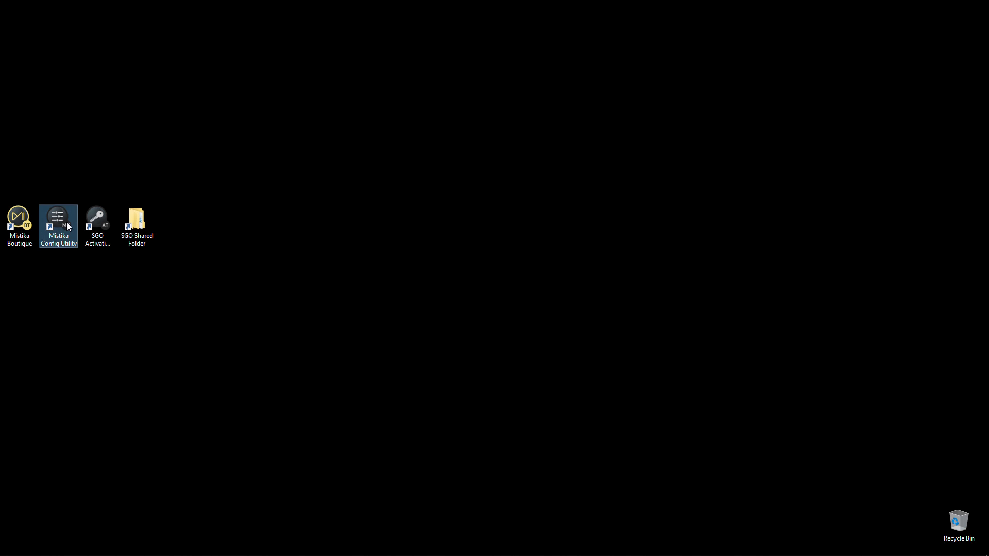
double_click(58, 216)
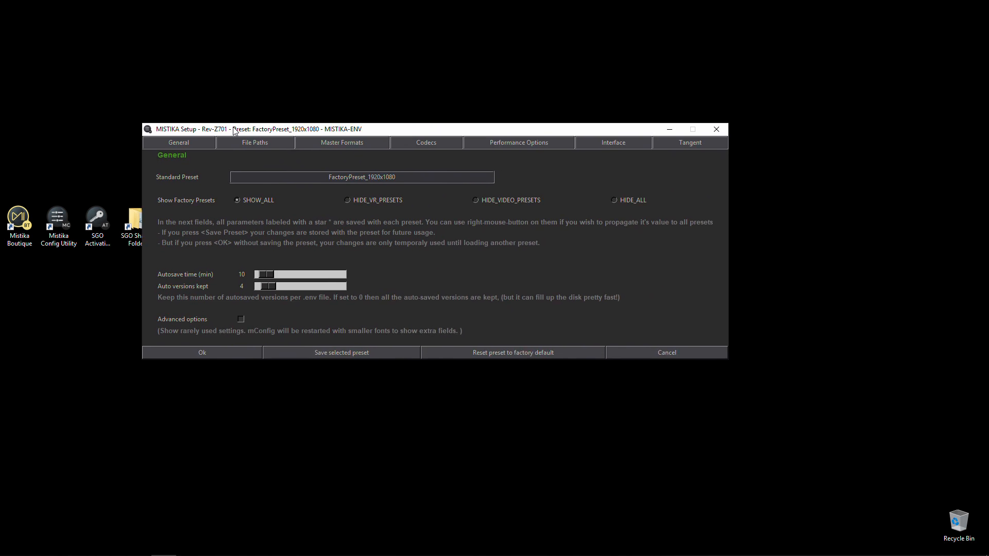
left_click_drag(233, 129, 189, 113)
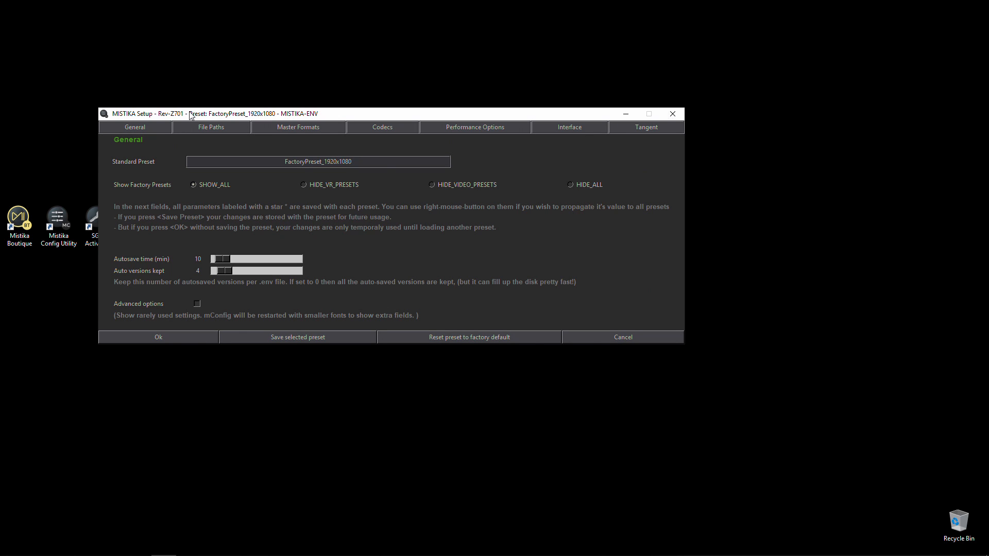
mouse_move(265, 162)
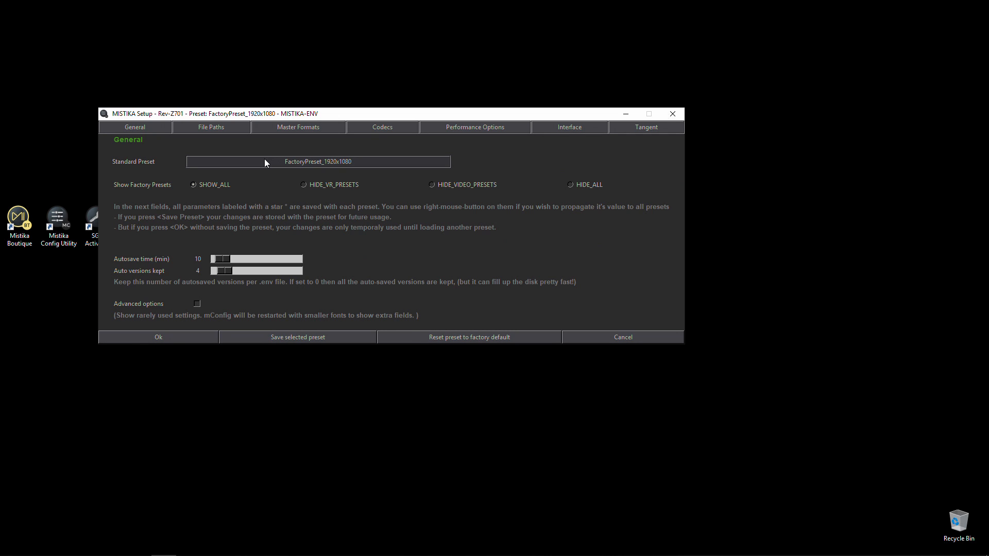
mouse_move(275, 117)
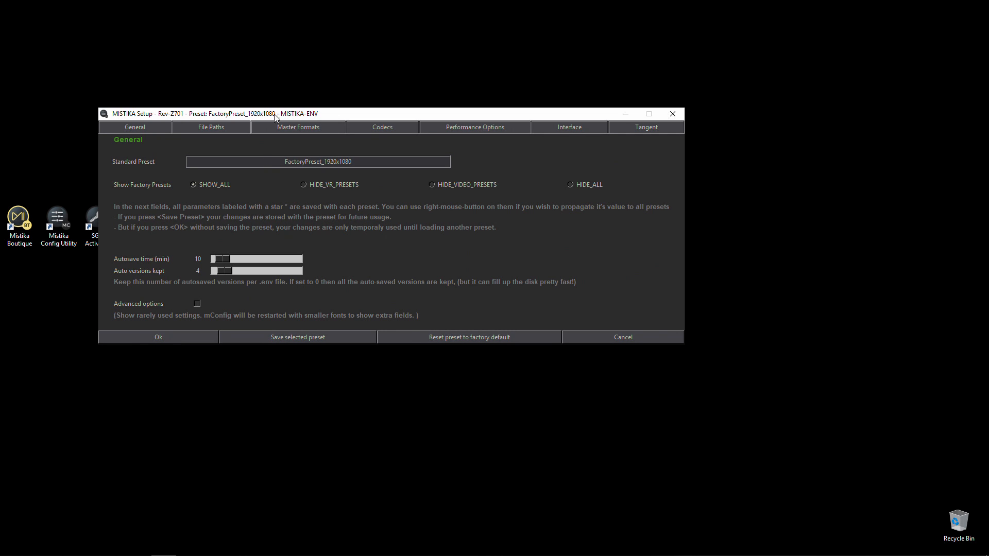
mouse_move(239, 160)
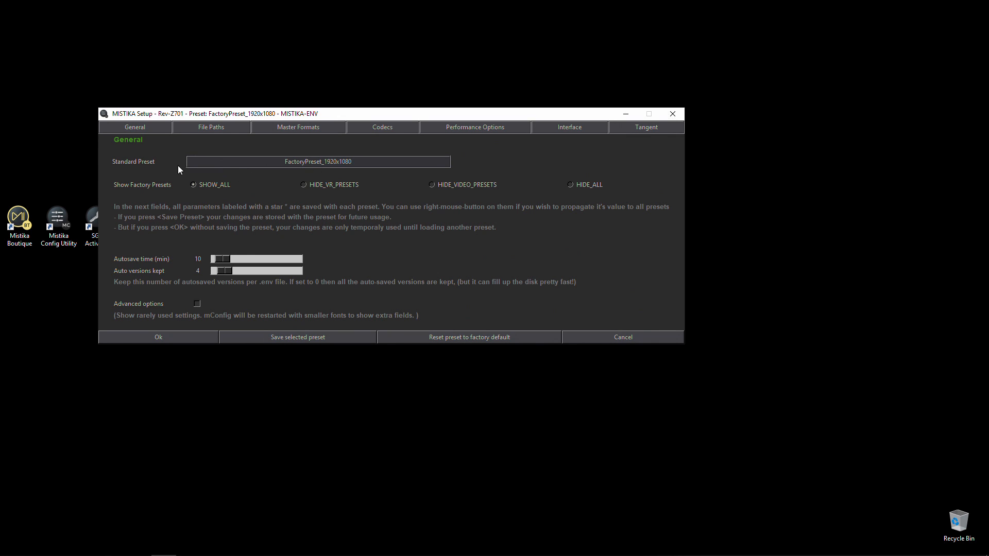
mouse_move(239, 166)
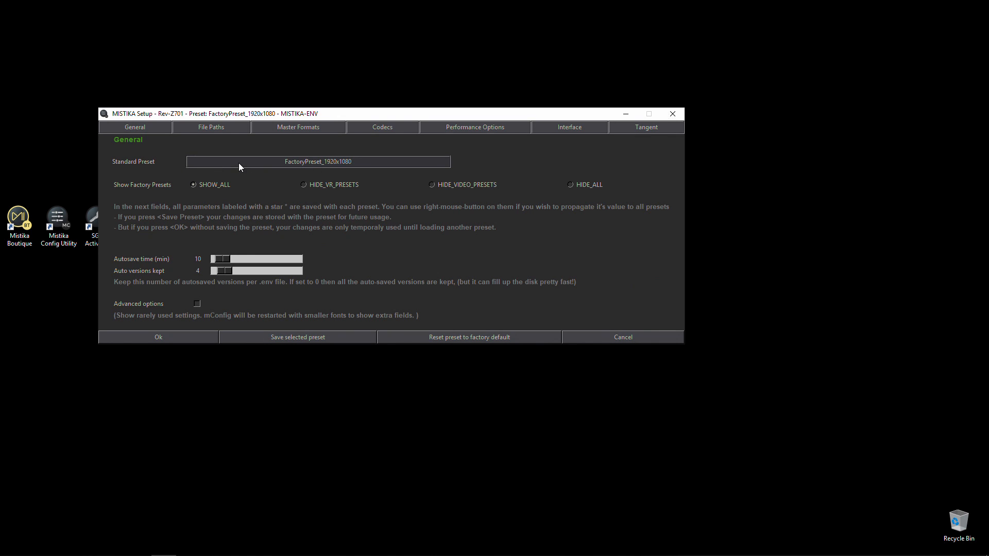
- Open the presetManager from the Standard Preset field, showing FactoryPreset_1920x1080 highlighted
left_click(318, 161)
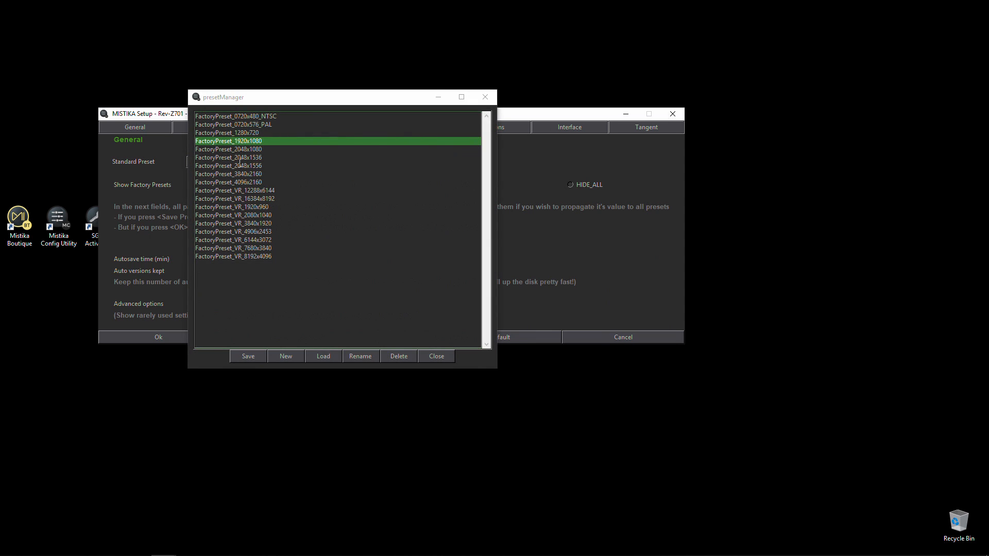
mouse_move(413, 174)
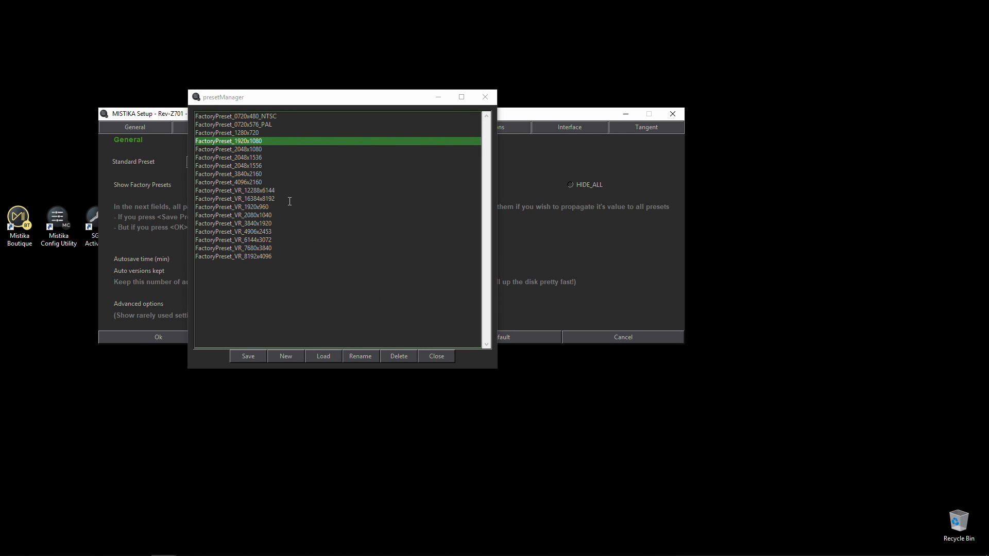
- Close the presetManager, keeping FactoryPreset_1920x1080 as the standard preset
left_click(436, 356)
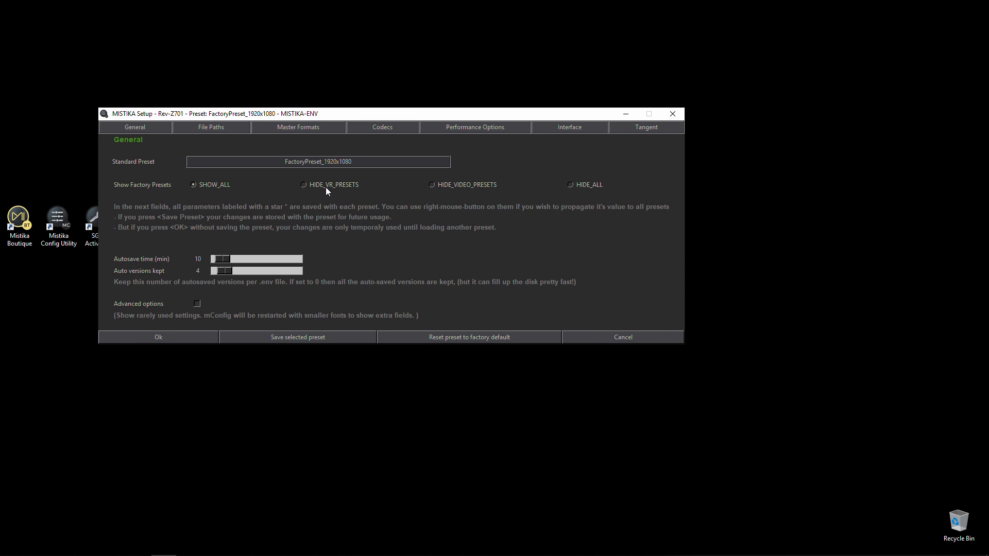
mouse_move(464, 190)
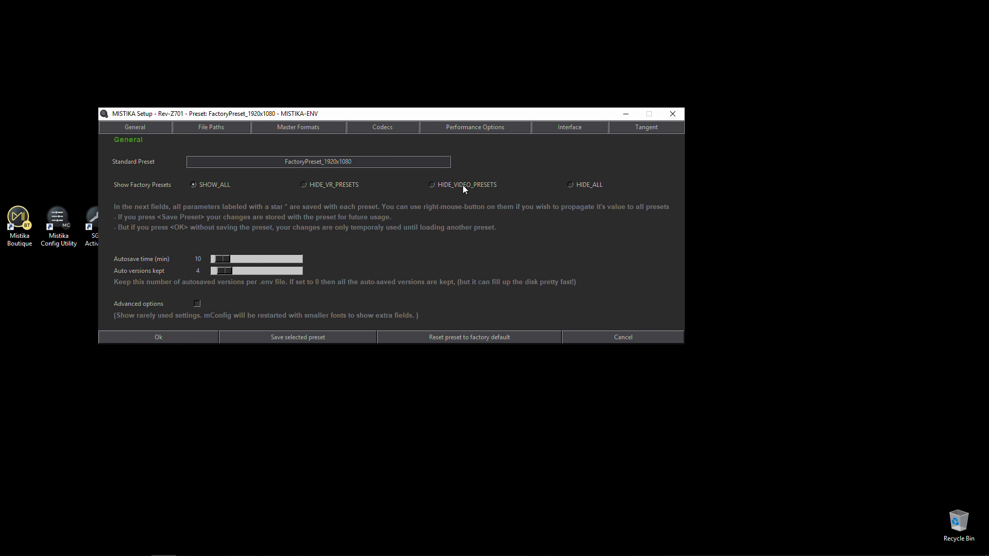
mouse_move(159, 264)
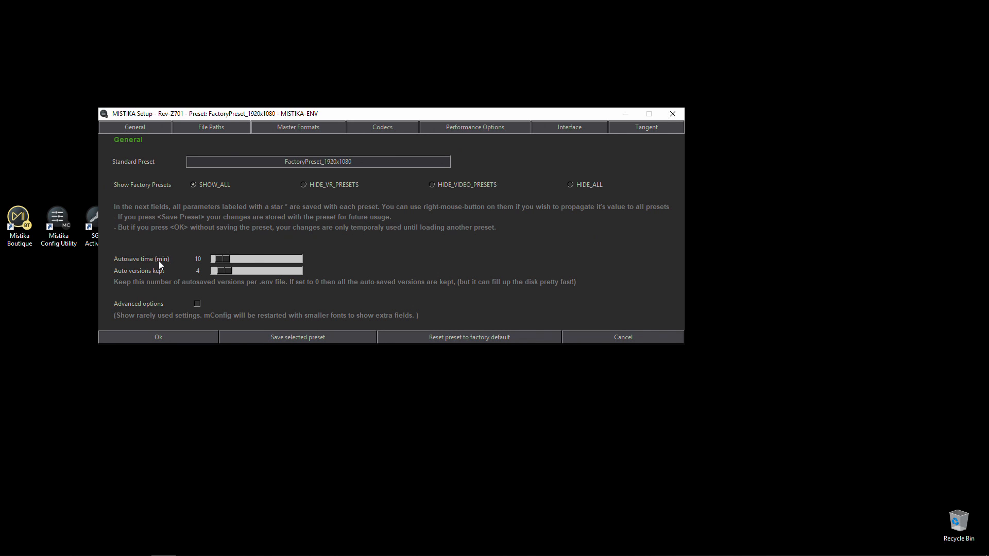
mouse_move(263, 282)
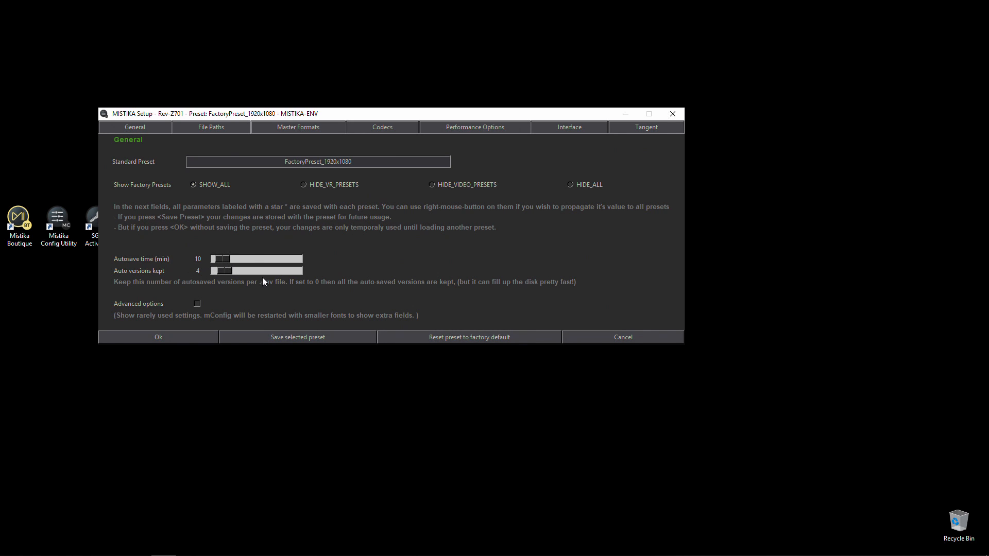
mouse_move(230, 278)
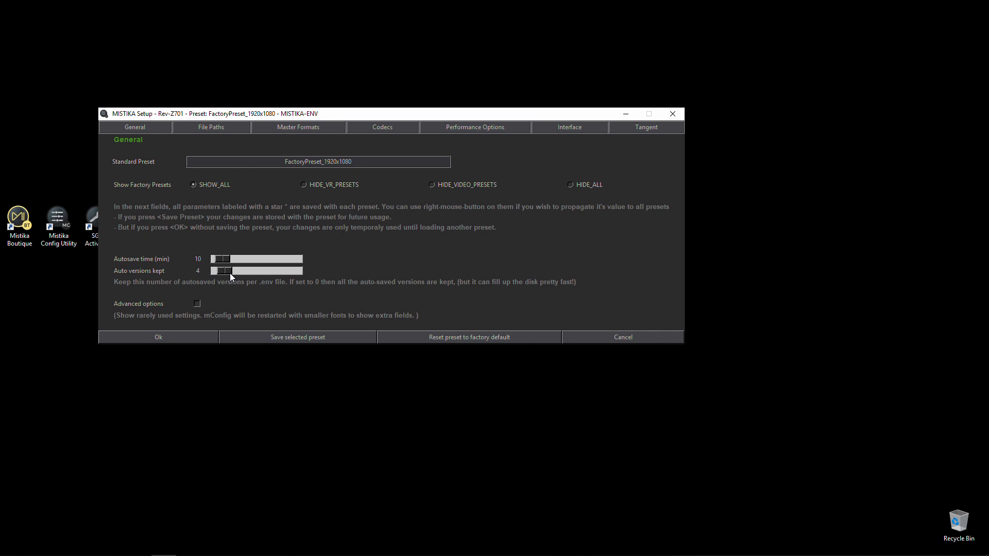
mouse_move(170, 267)
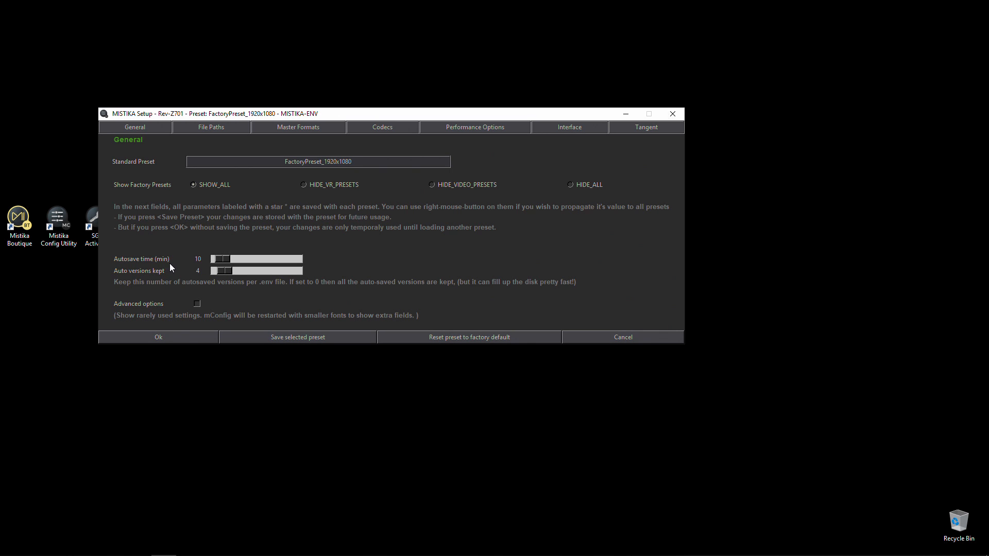
mouse_move(217, 287)
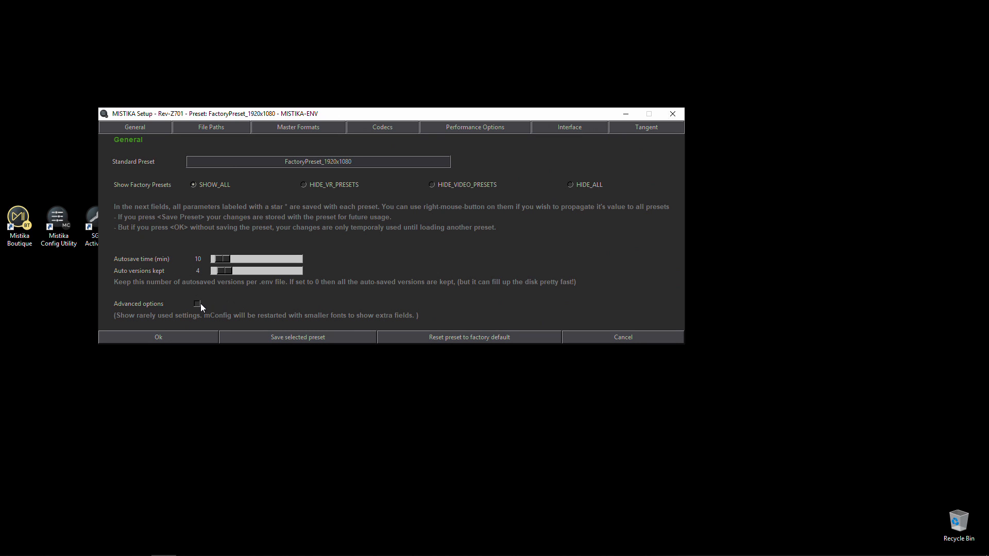
mouse_move(250, 303)
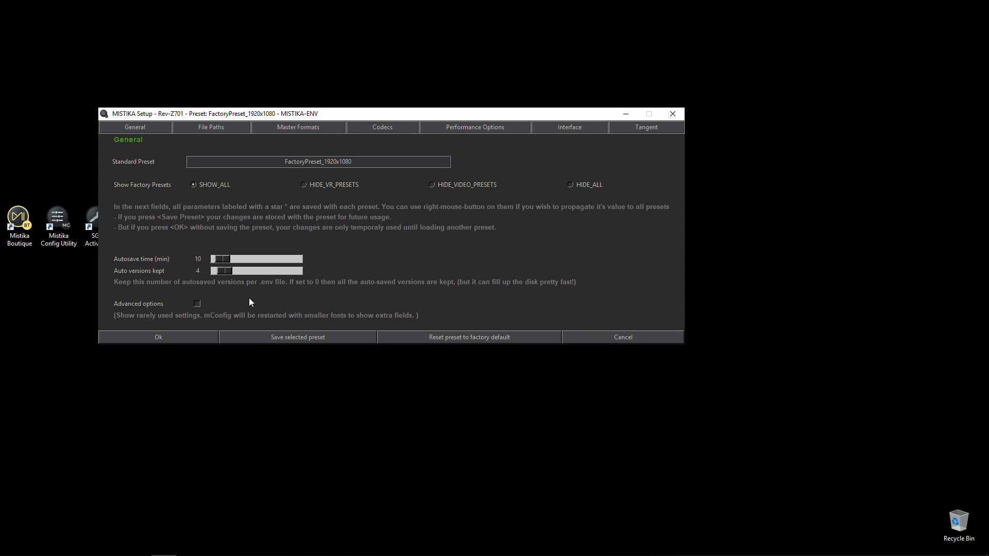
mouse_move(246, 182)
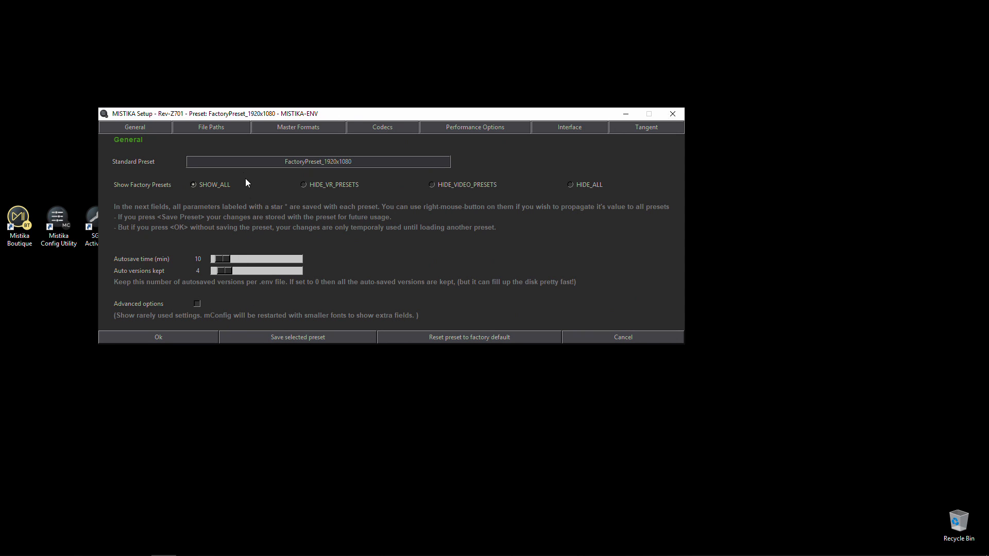
mouse_move(220, 136)
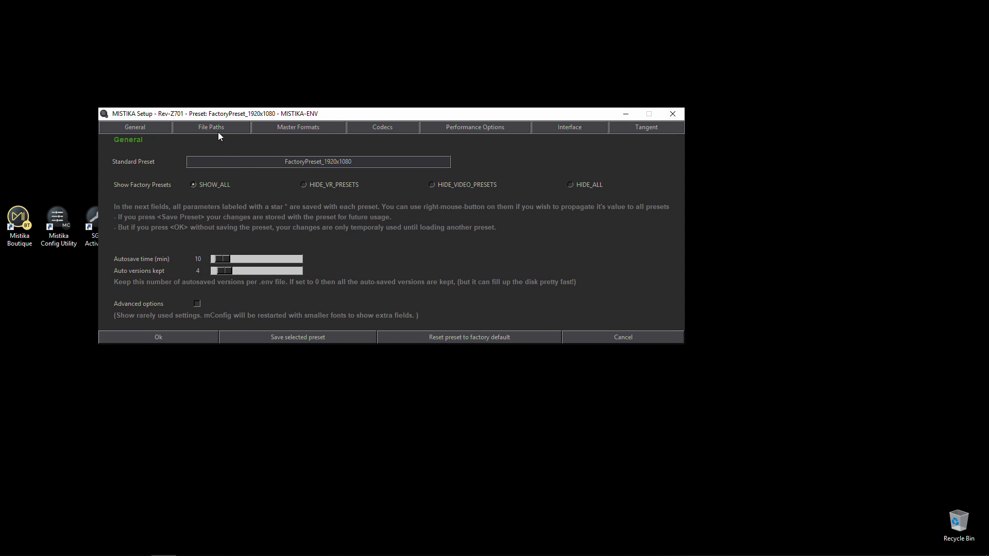
- Review the File Paths tab (C:/MATERIAL/WORK, C:/MATERIAL, DCP path) and open PATH BUILDER
left_click(211, 127)
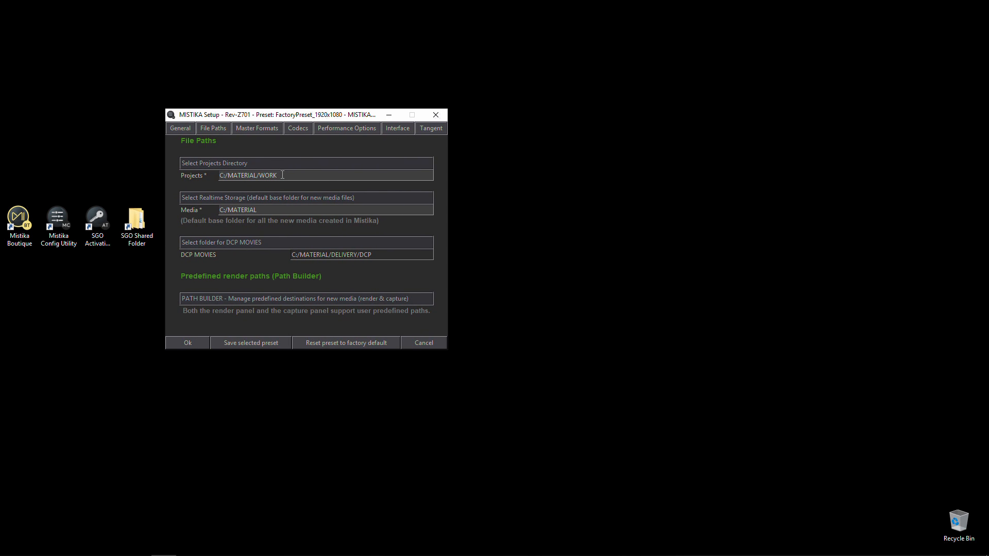
mouse_move(272, 209)
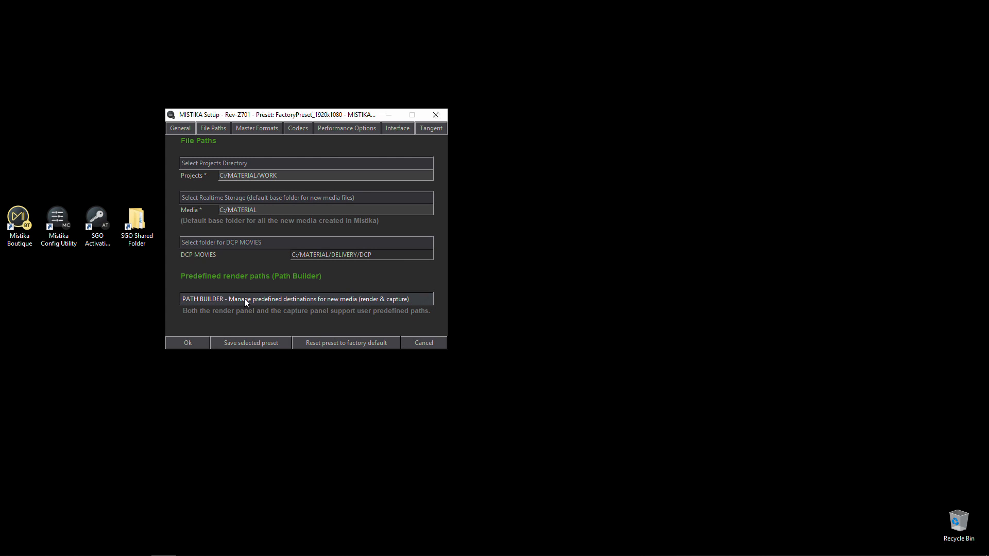
left_click(294, 299)
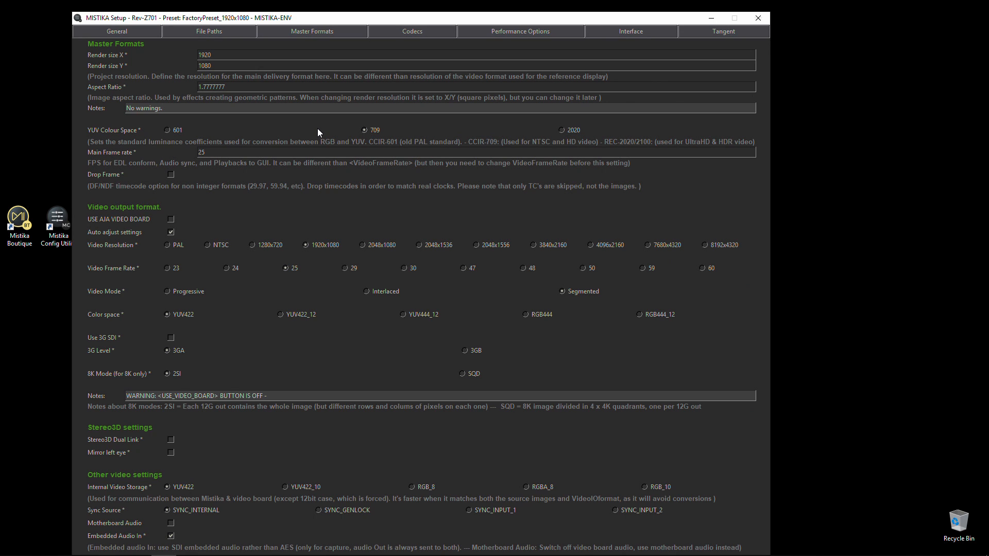
mouse_move(115, 64)
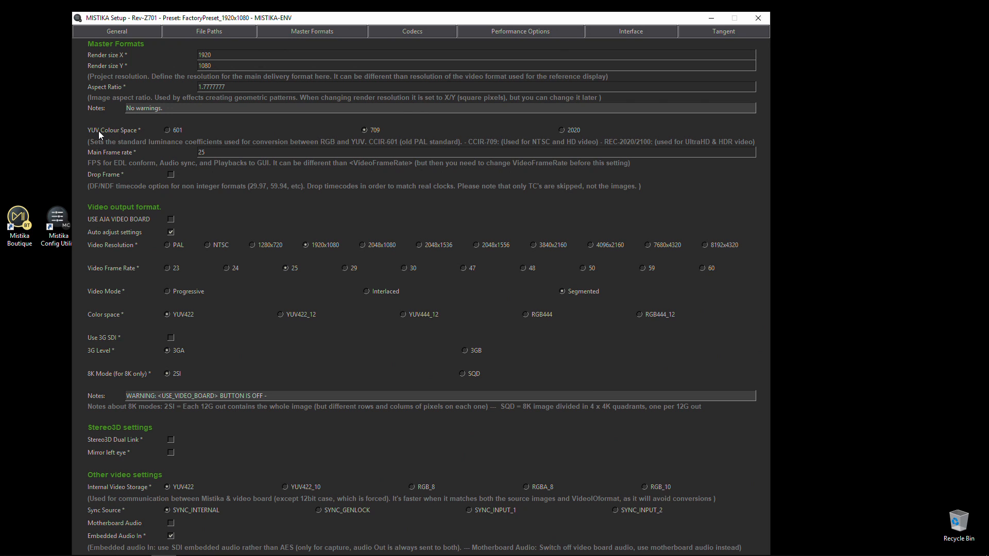
mouse_move(449, 125)
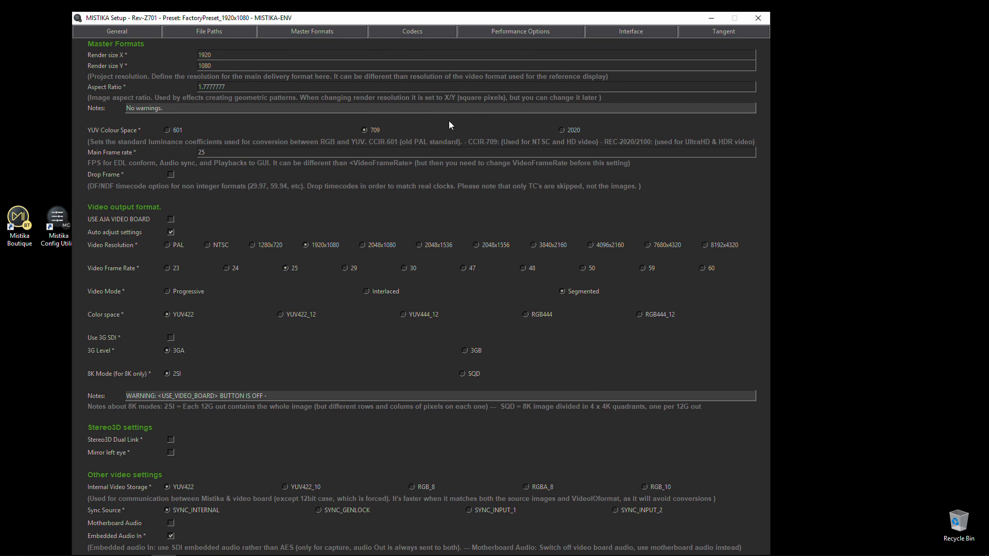
mouse_move(421, 135)
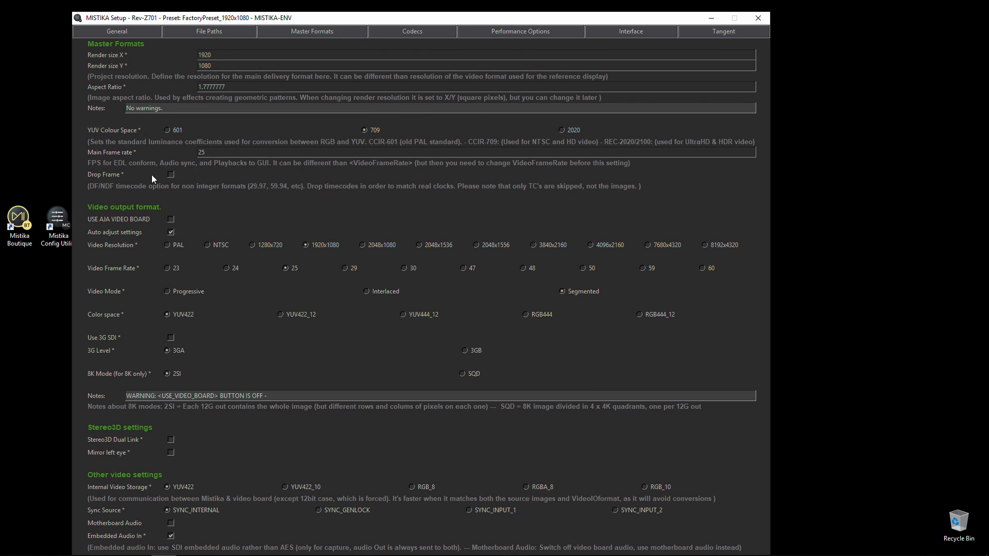
mouse_move(174, 186)
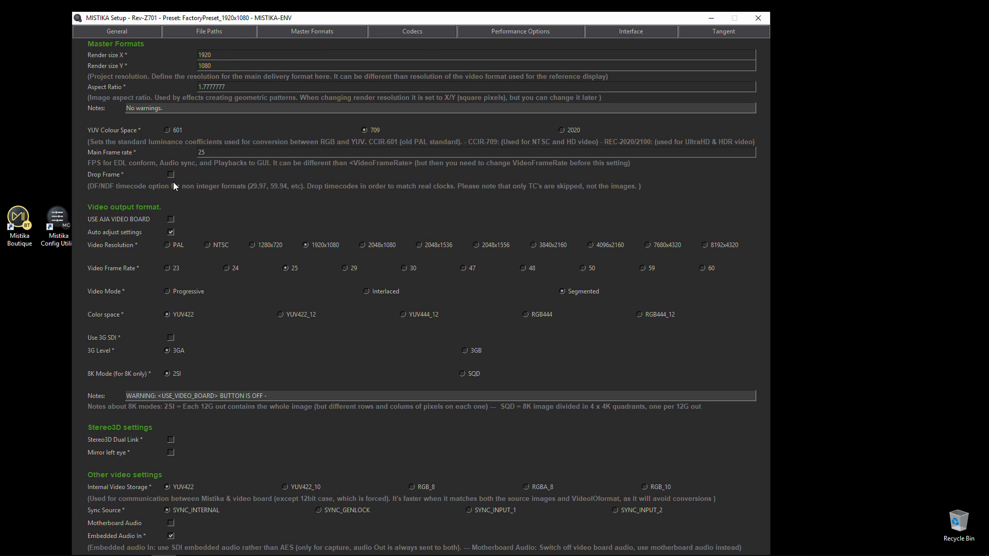
mouse_move(233, 178)
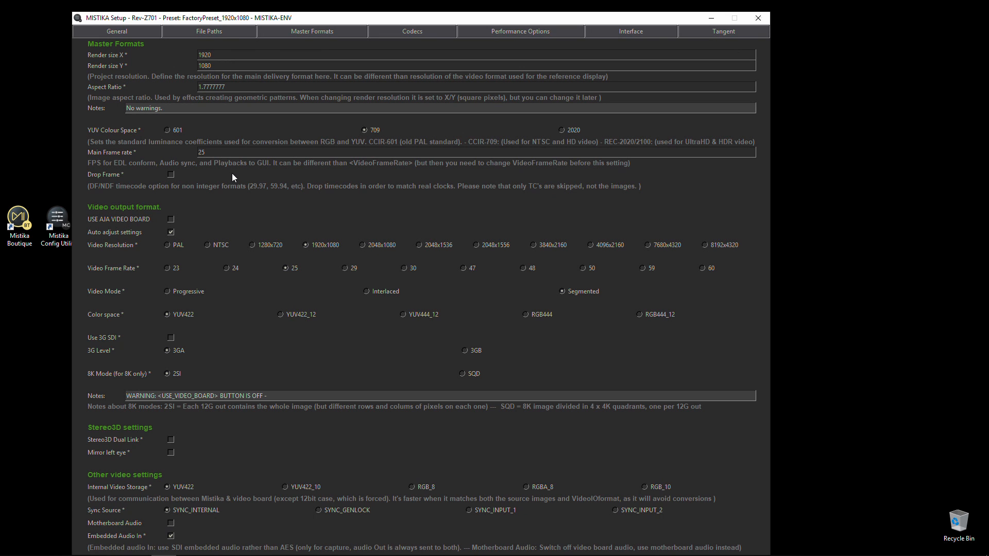
mouse_move(244, 176)
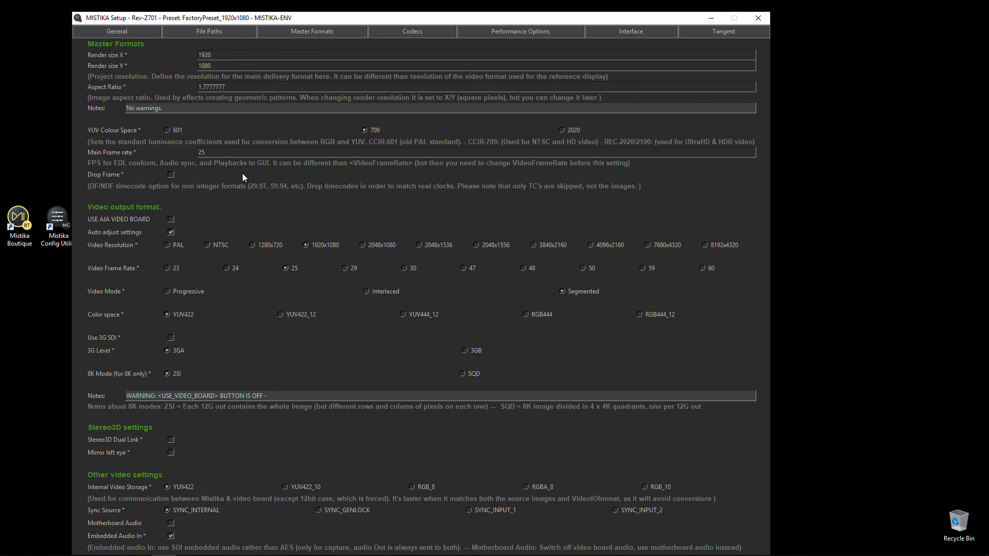
mouse_move(177, 213)
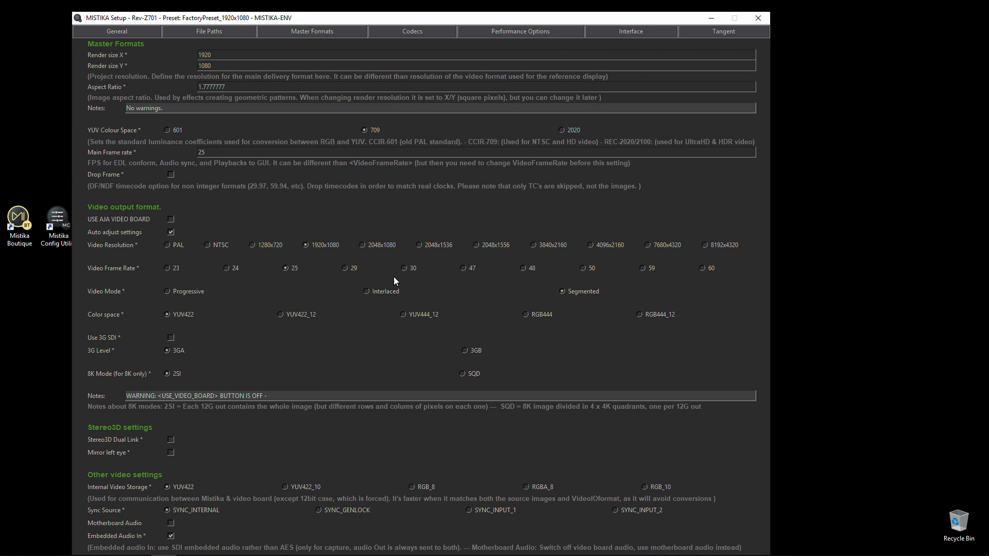
- Select 30 under Video Frame Rate so the main frame rate becomes 30
left_click(410, 267)
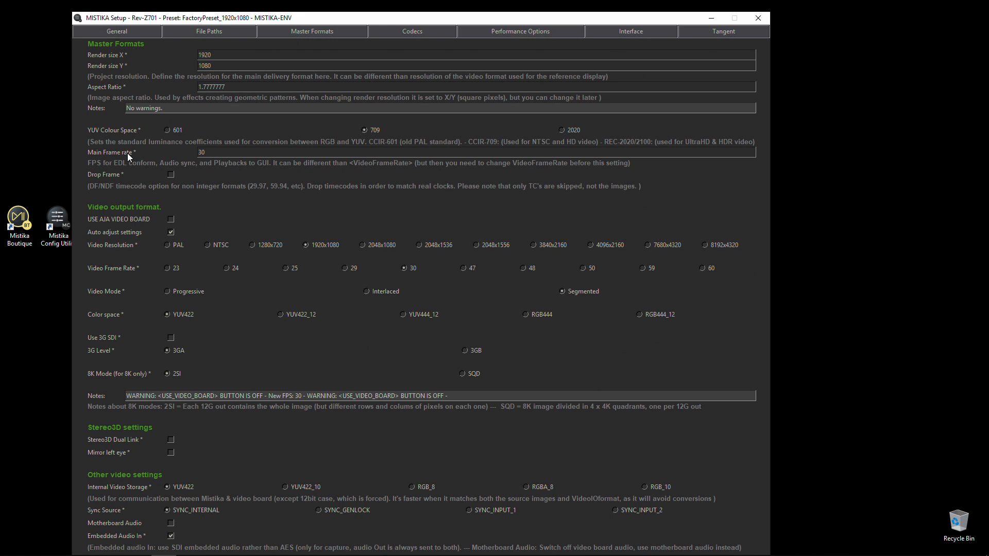
mouse_move(185, 157)
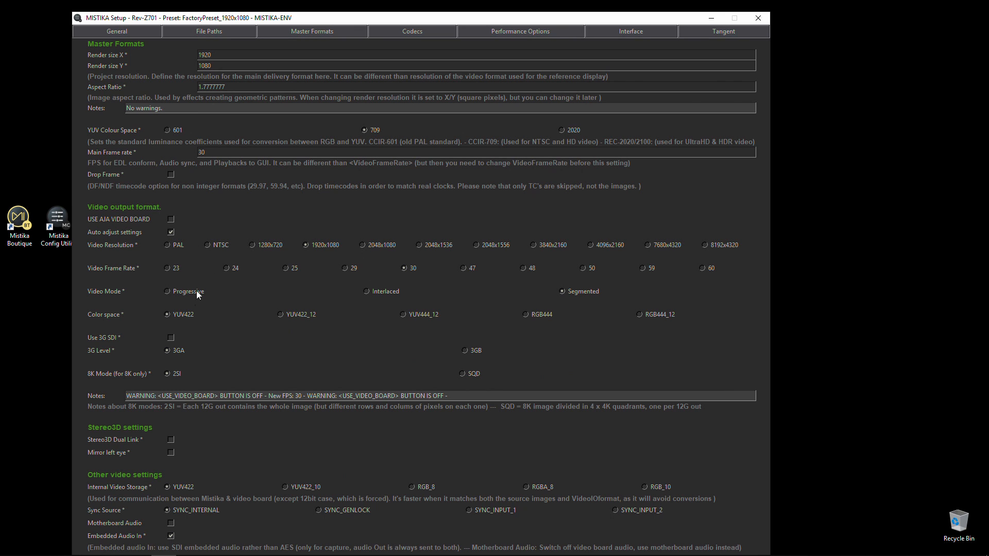
mouse_move(113, 441)
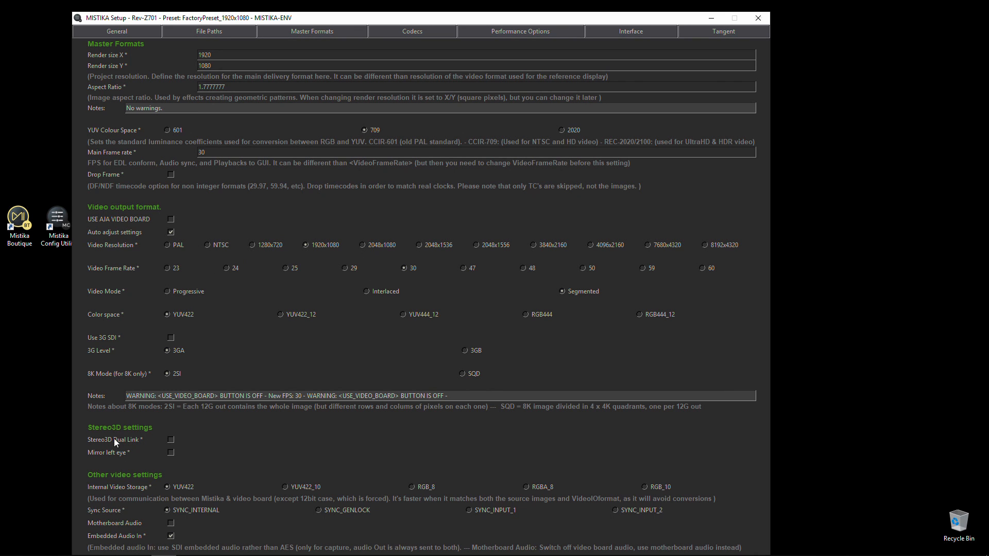
mouse_move(185, 454)
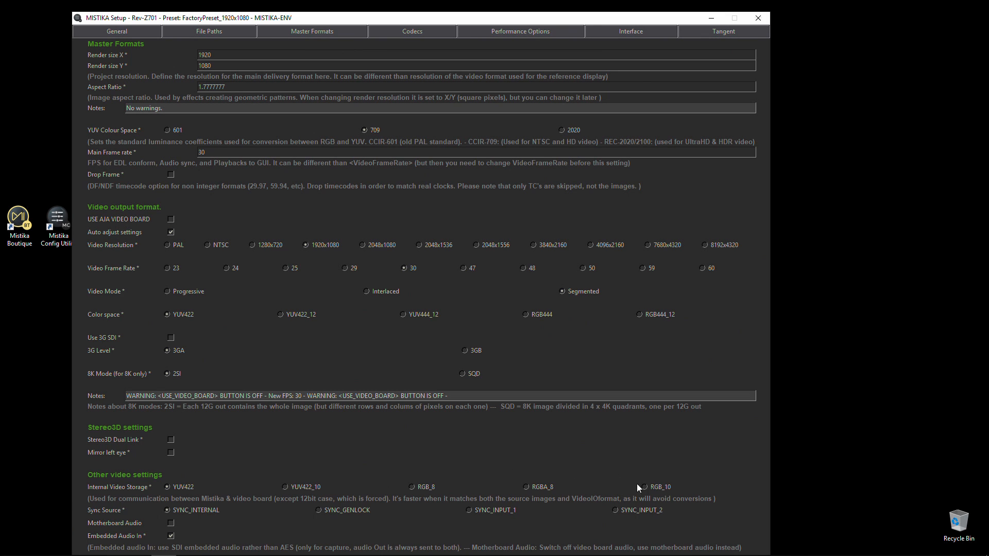
mouse_move(314, 390)
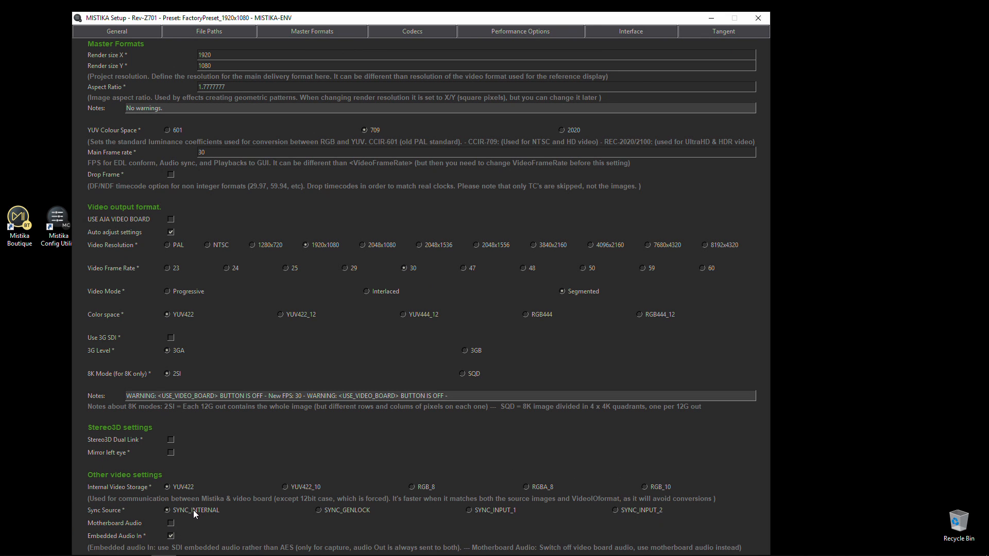
mouse_move(199, 514)
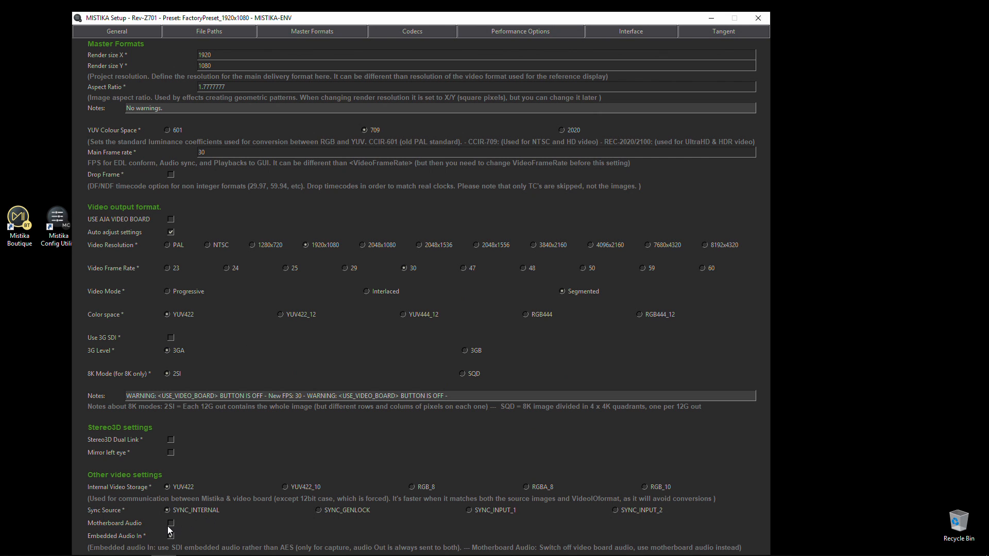
left_click(169, 536)
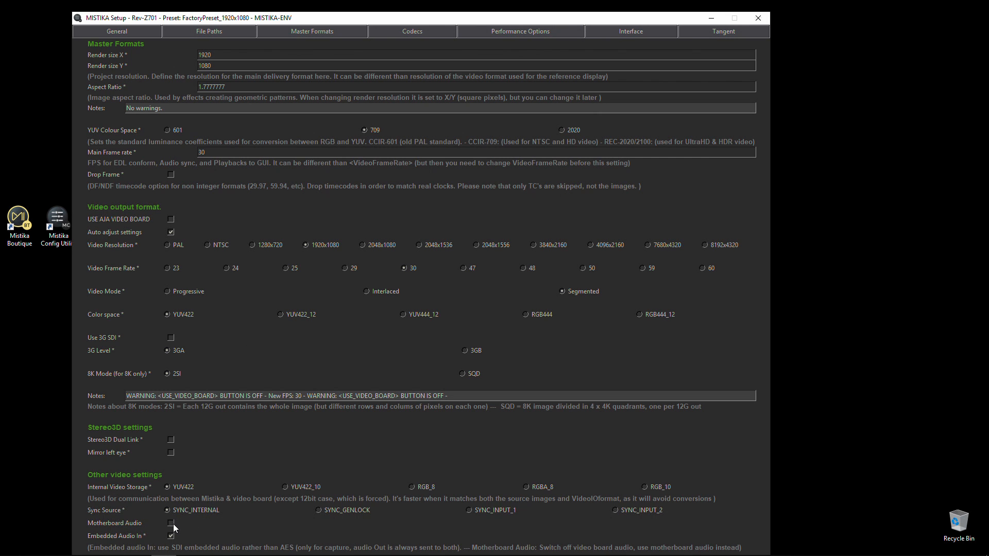
mouse_move(317, 425)
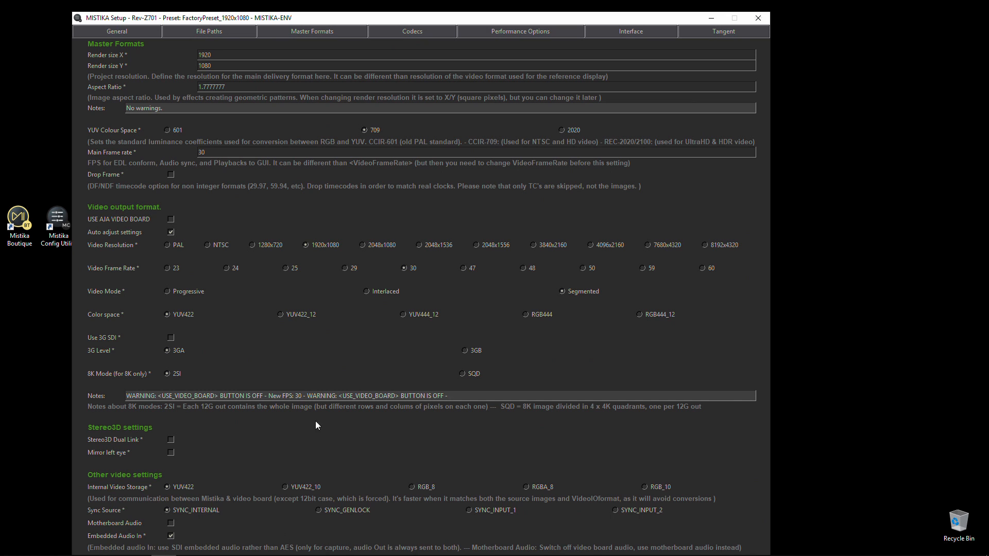
mouse_move(395, 38)
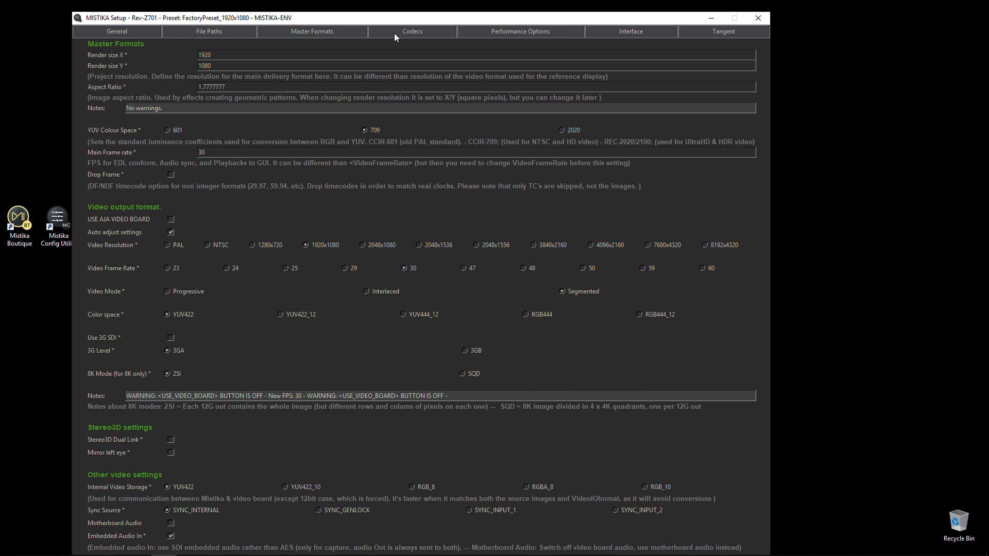
- Show the Codecs tab with EXR read mode, RED R3D decoding and Dolby Vision options
left_click(411, 31)
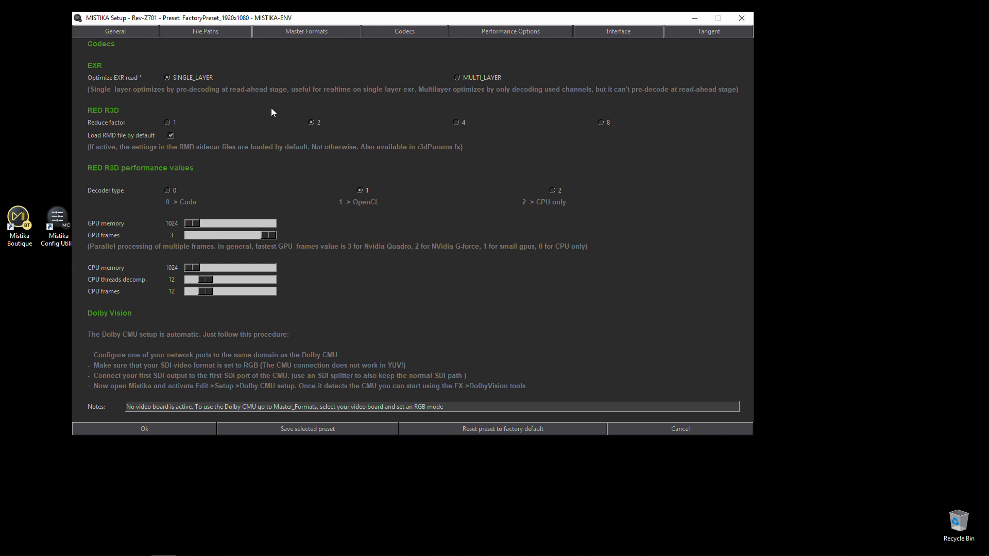
mouse_move(486, 54)
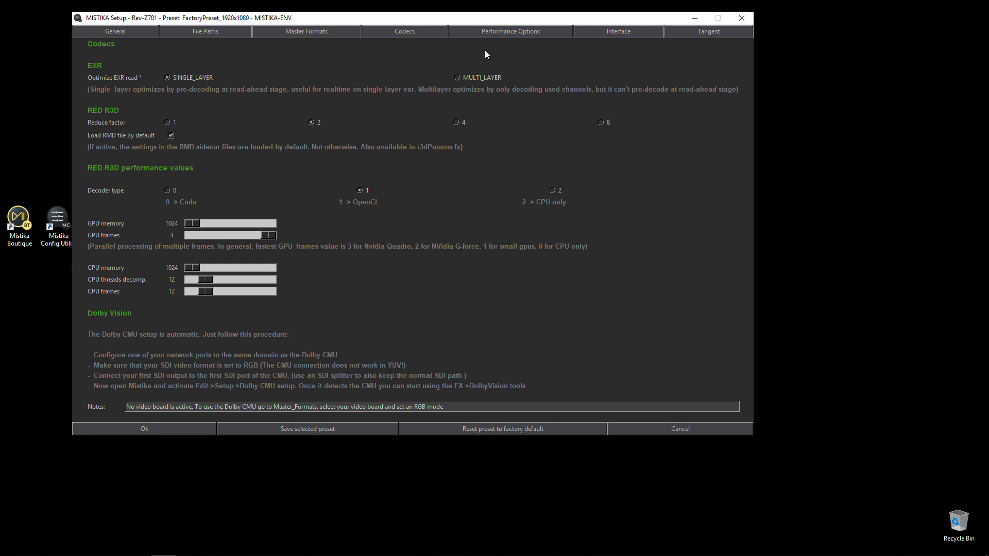
mouse_move(207, 82)
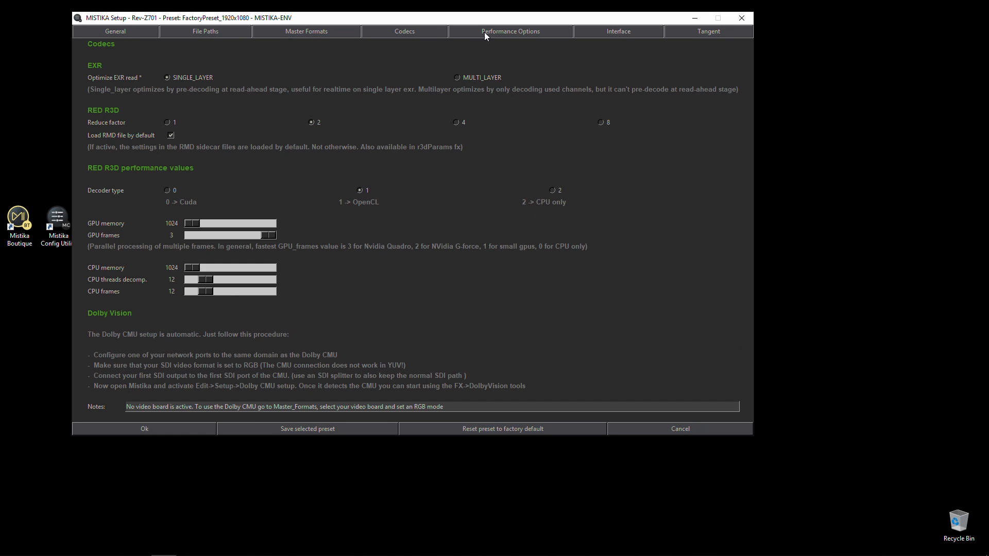
mouse_move(112, 117)
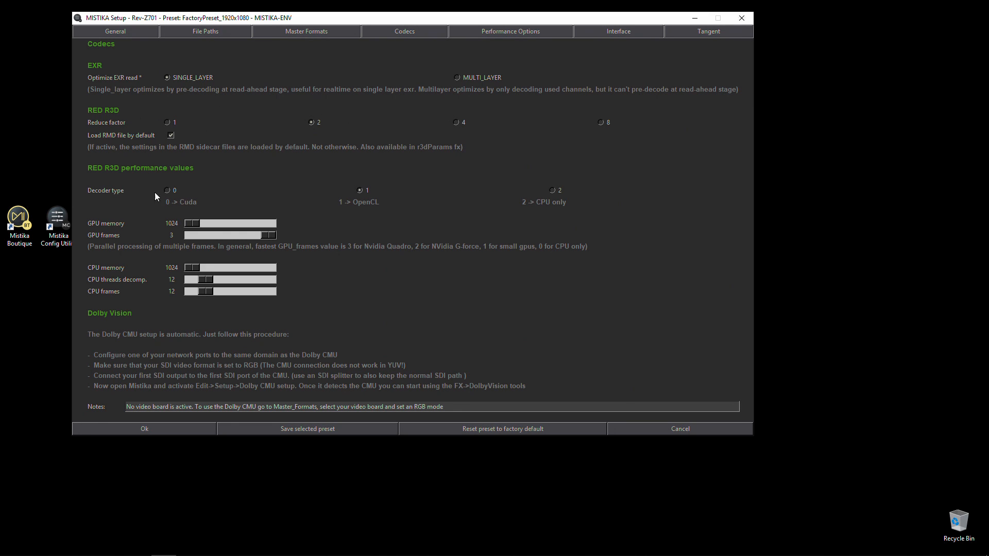
mouse_move(135, 219)
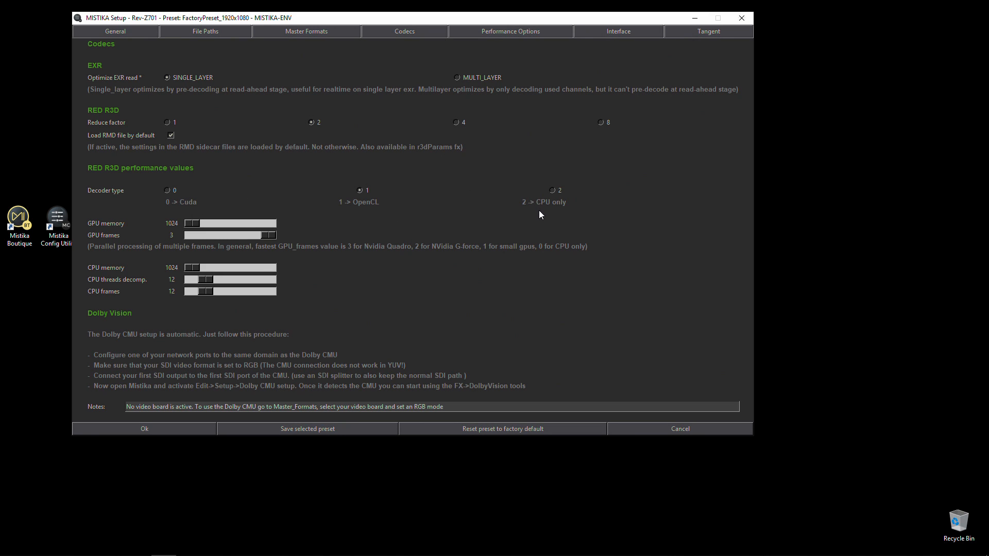
mouse_move(123, 335)
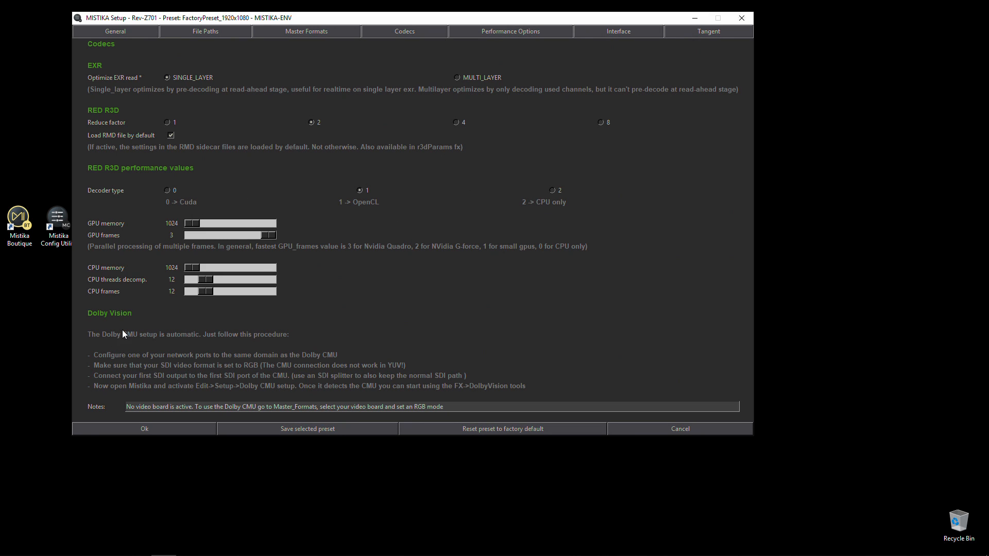
mouse_move(190, 378)
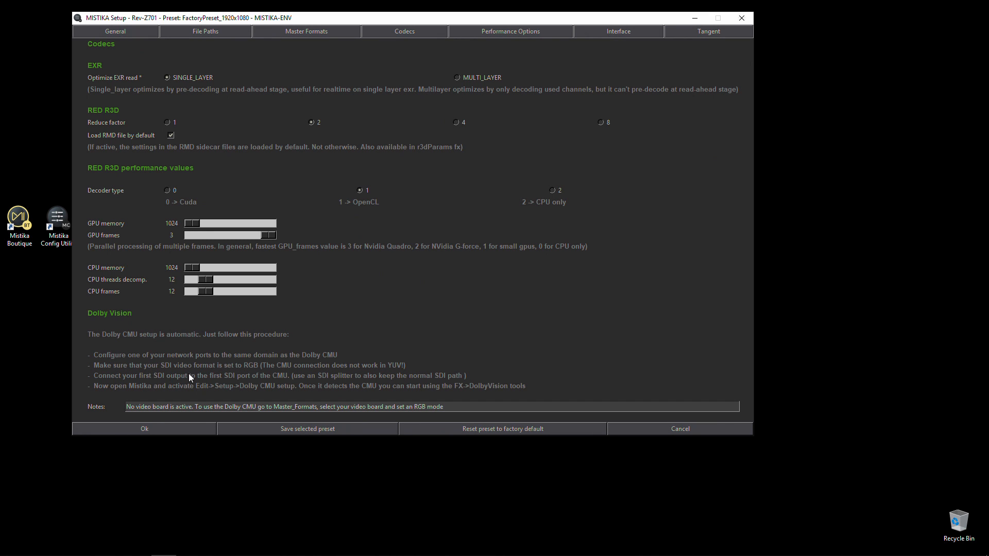
mouse_move(485, 61)
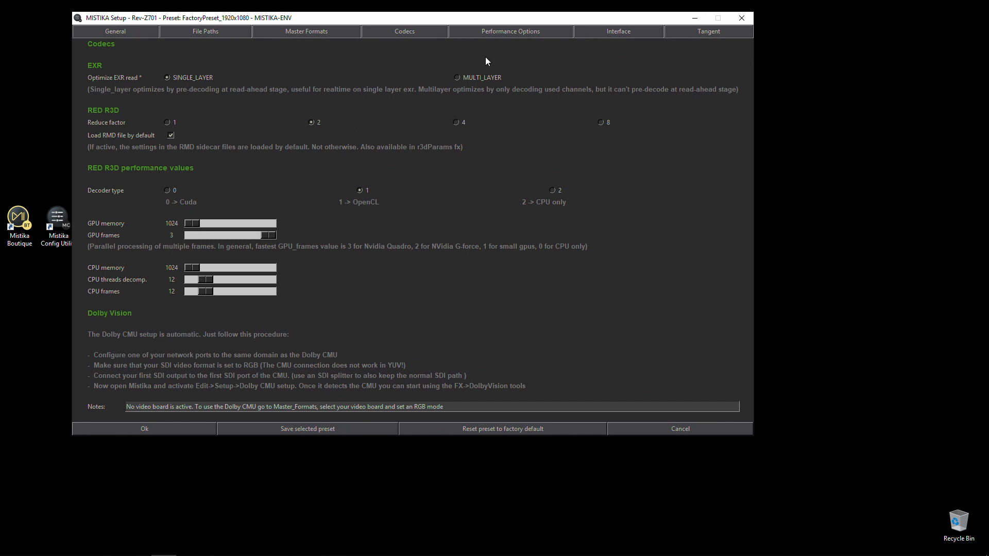
- On Performance Options, adjust the Render Units slider and return it to 10
left_click(509, 31)
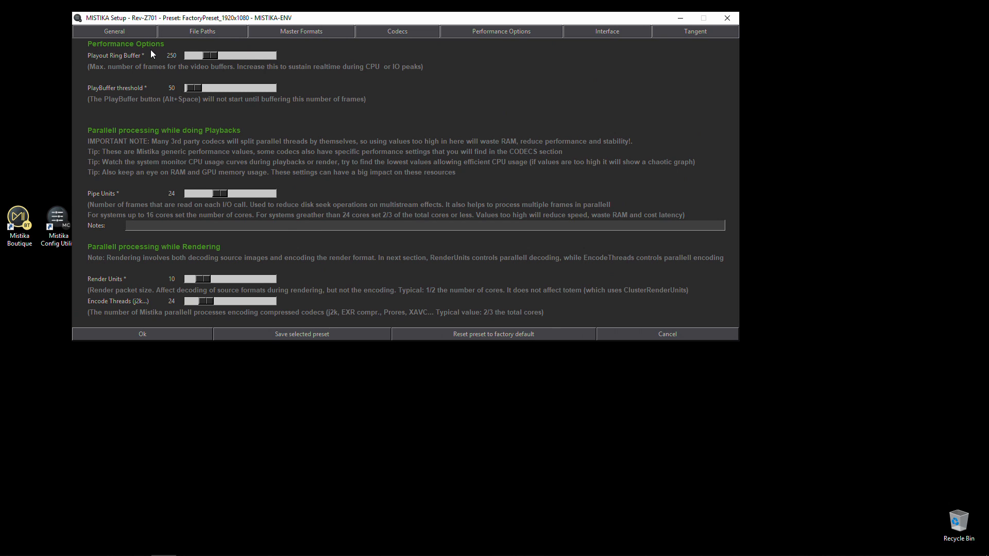
mouse_move(320, 183)
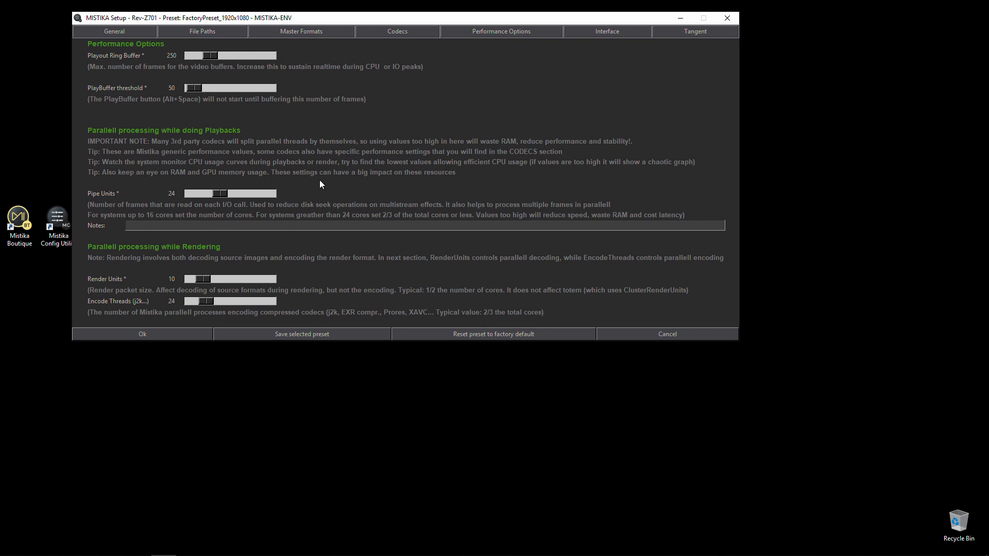
mouse_move(298, 171)
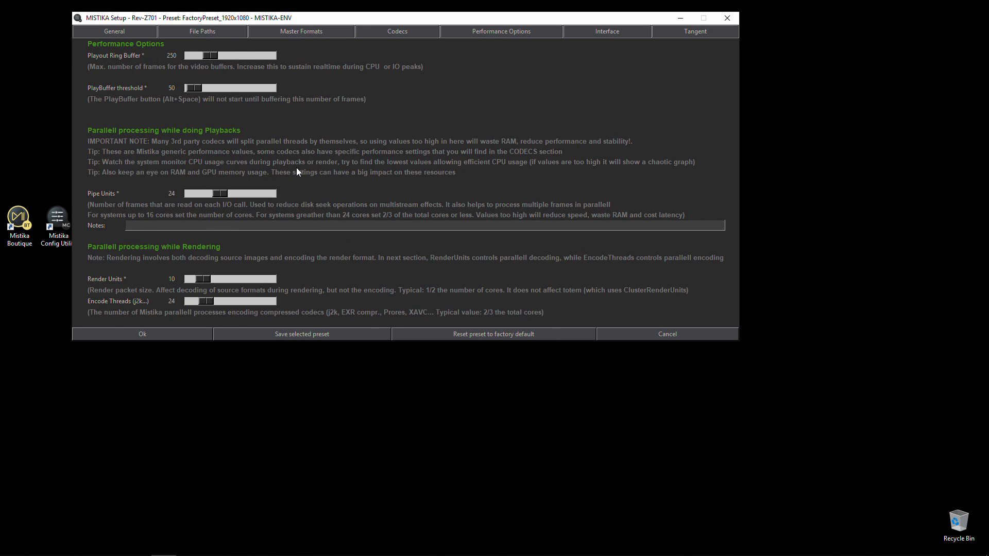
mouse_move(228, 265)
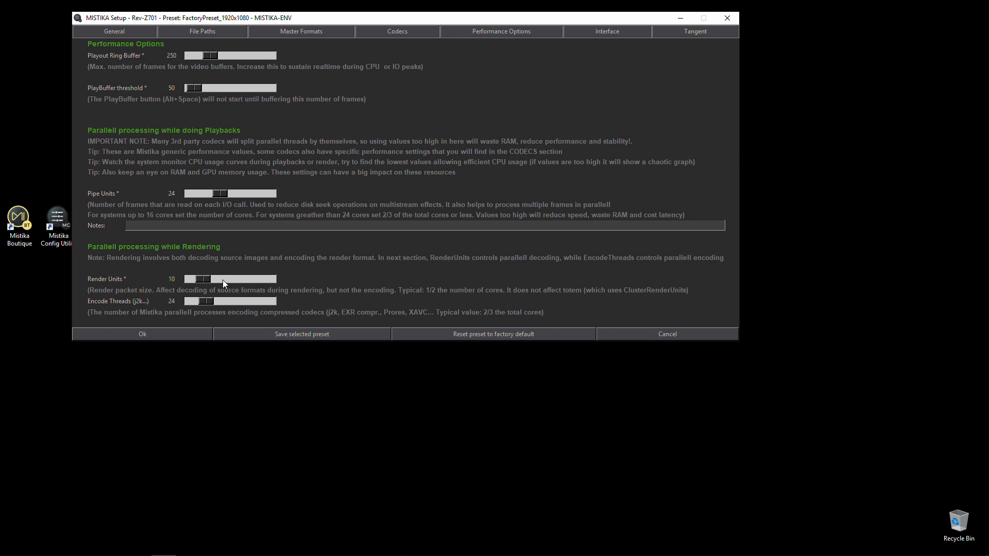
left_click_drag(199, 279, 233, 279)
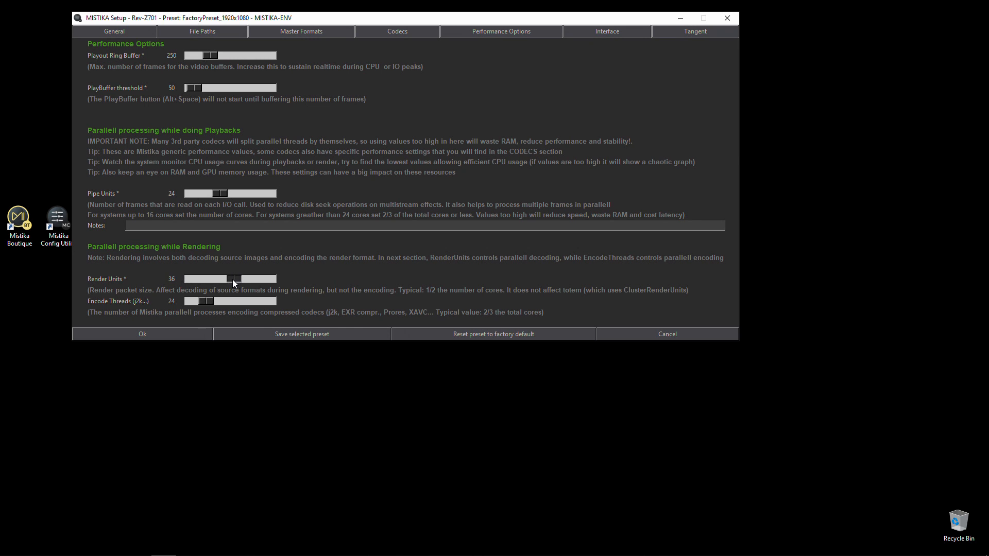
left_click_drag(235, 278, 202, 279)
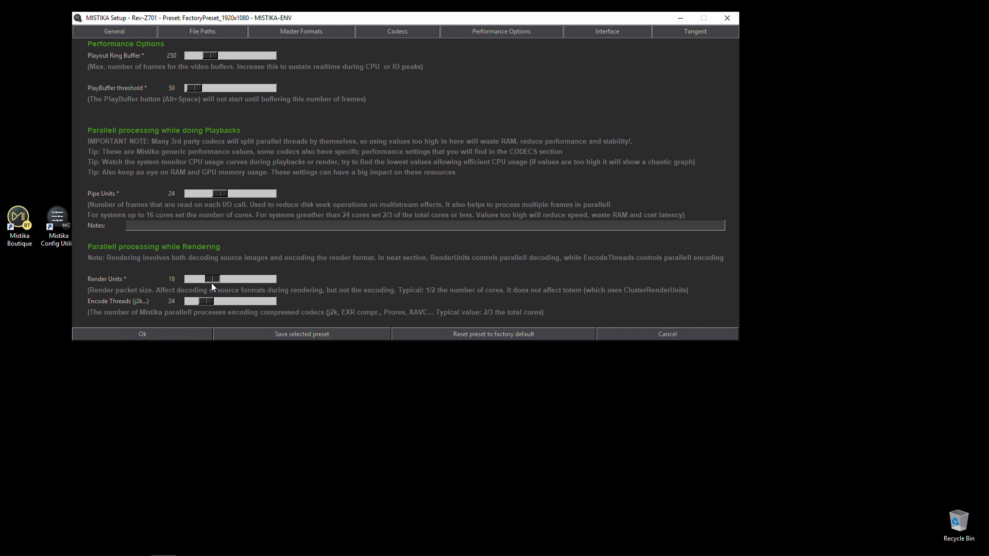
left_click_drag(212, 278, 192, 279)
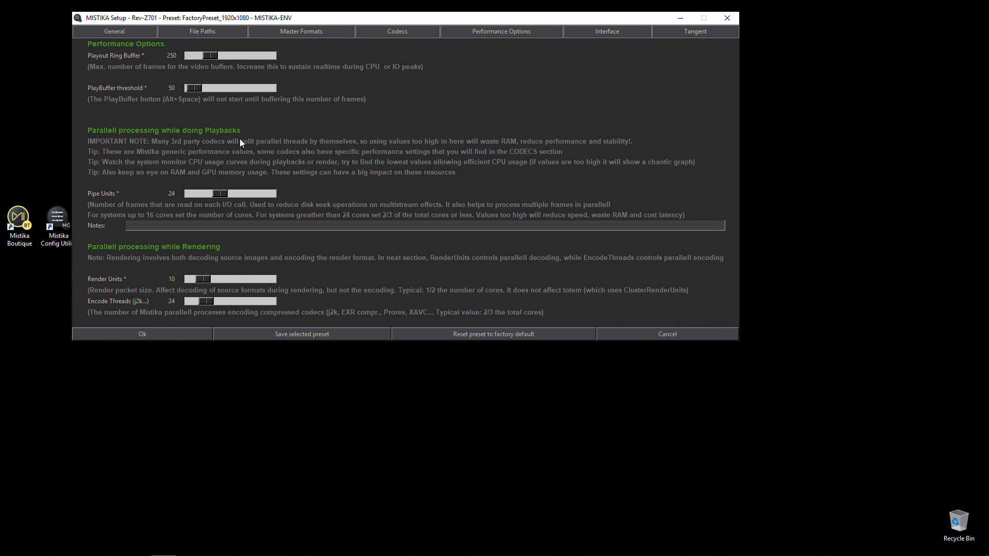
- Set the Pipe Units slider to 25
left_click_drag(211, 193, 241, 193)
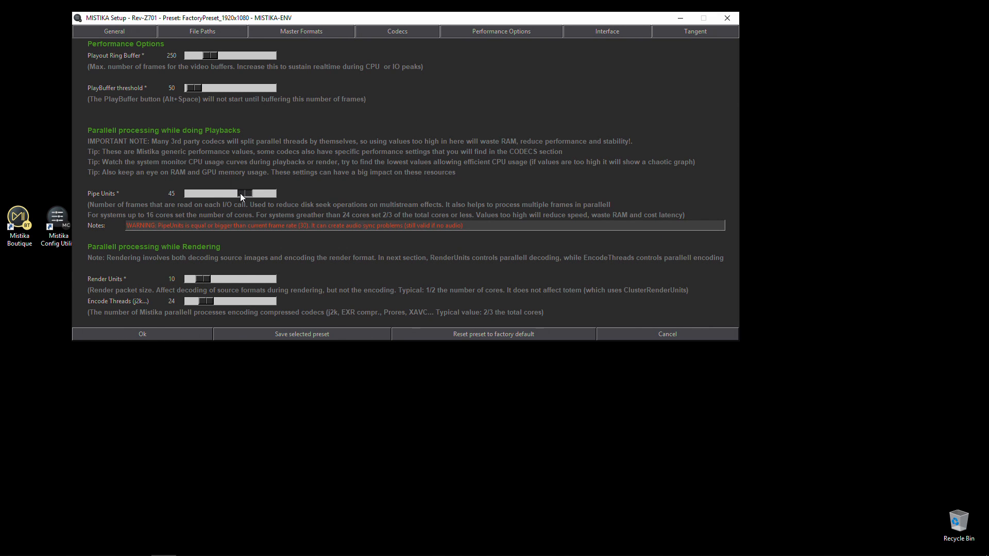
left_click_drag(239, 193, 250, 193)
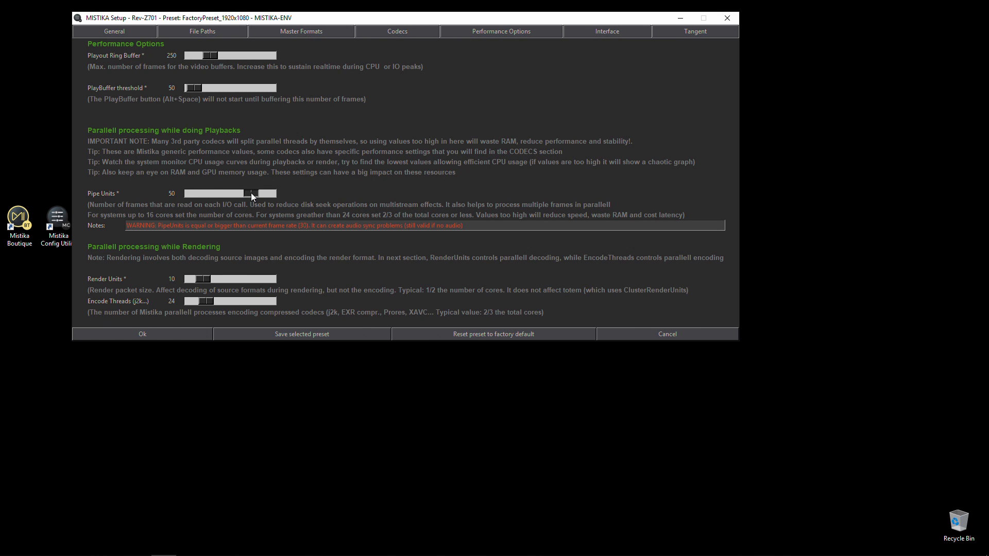
left_click_drag(252, 193, 228, 193)
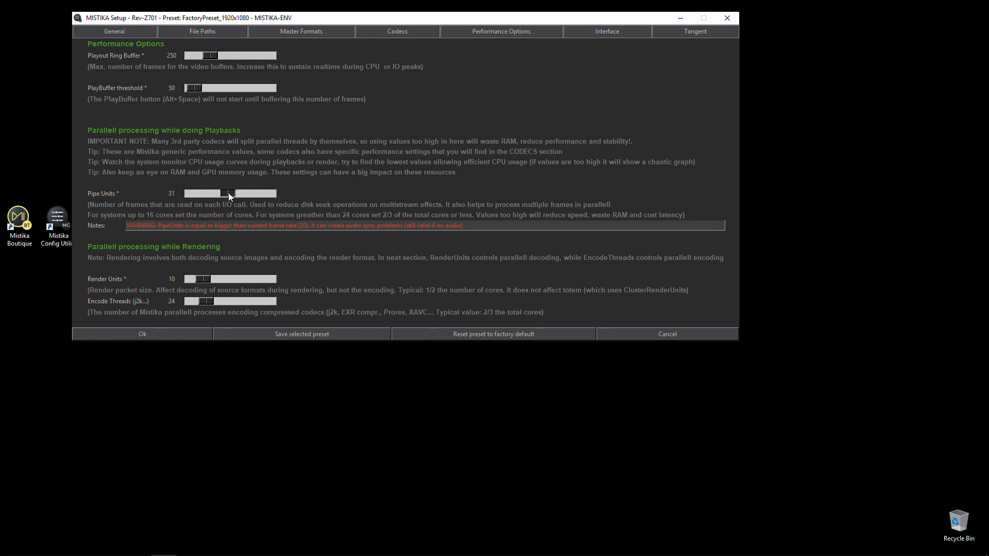
left_click_drag(229, 193, 220, 194)
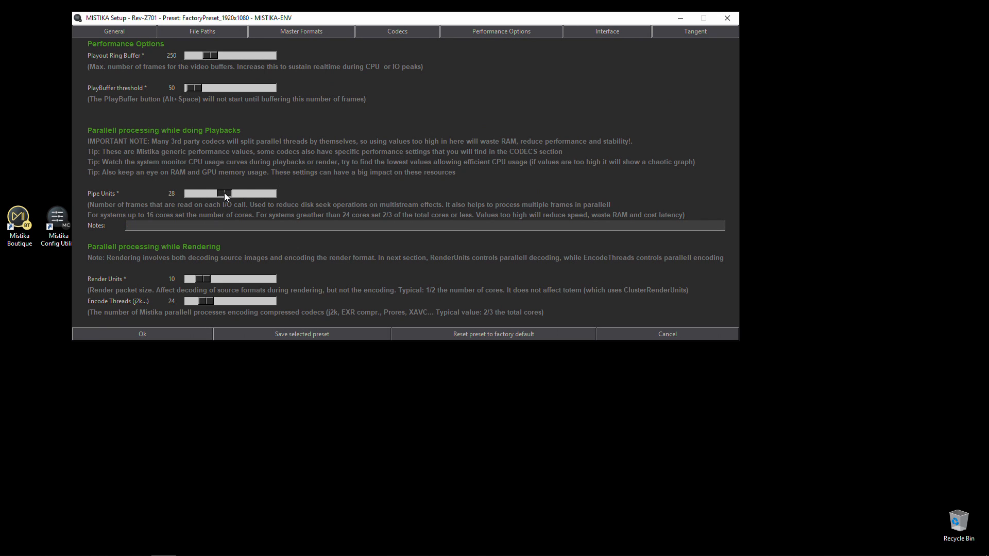
left_click_drag(224, 193, 205, 193)
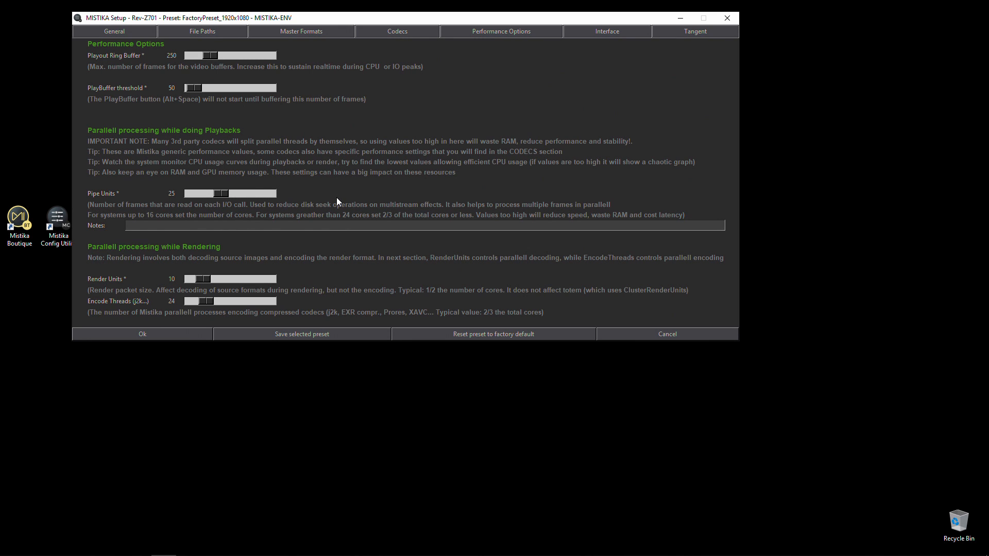
mouse_move(609, 39)
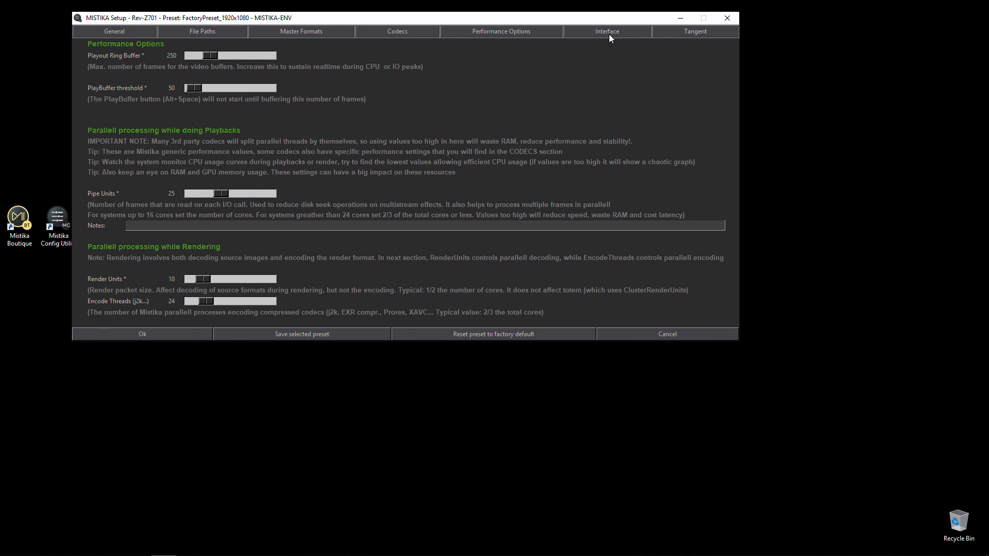
- Review the Interface tab, then show the Tangent control-surface settings
left_click(606, 31)
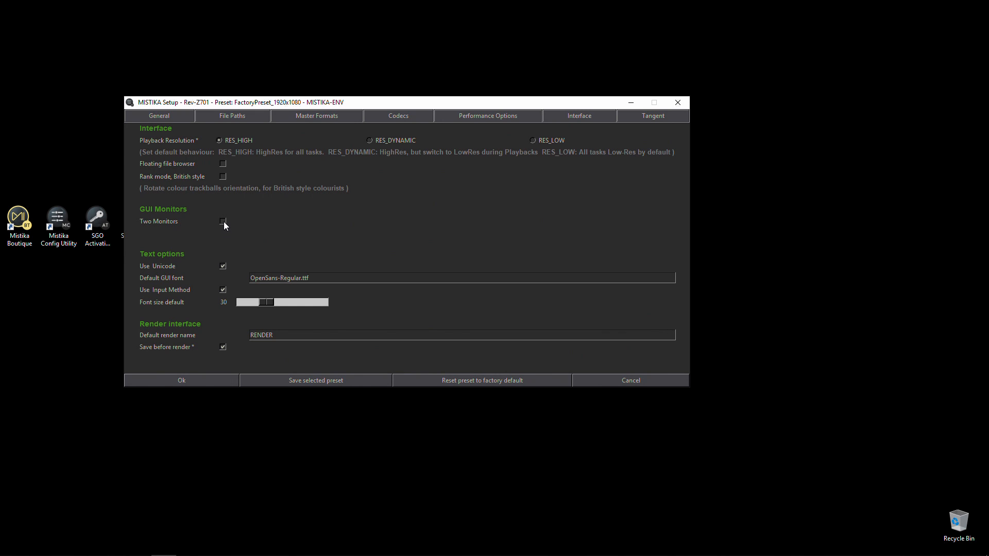
mouse_move(476, 266)
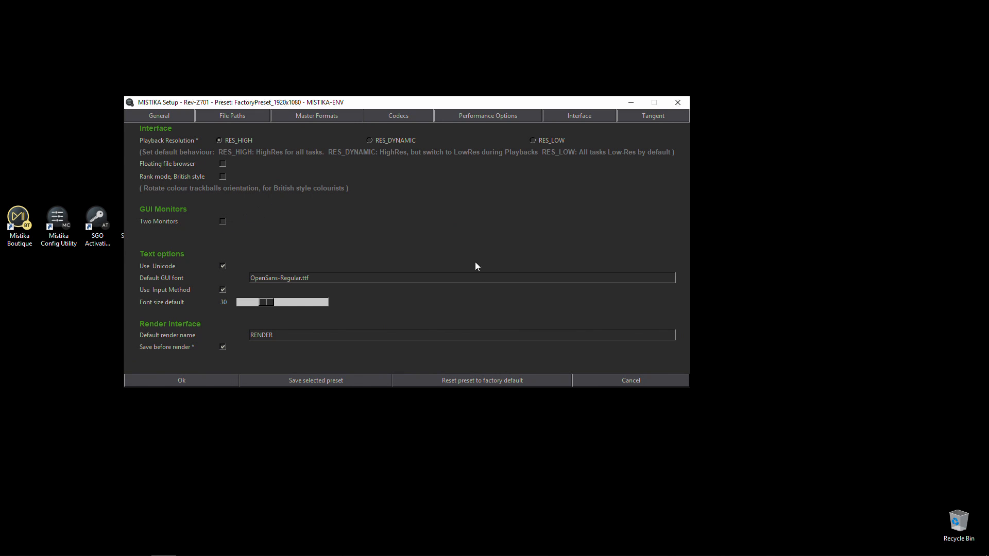
mouse_move(258, 269)
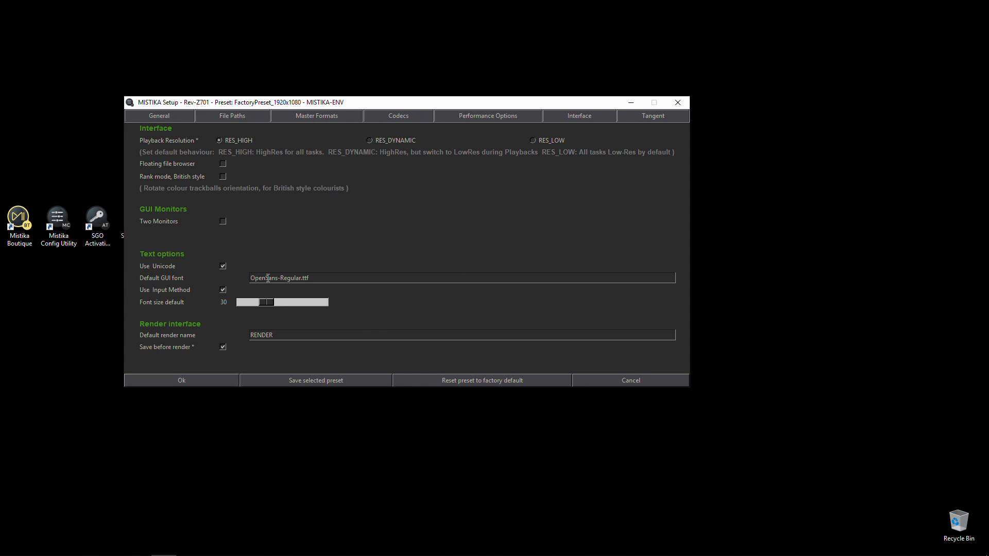
mouse_move(332, 307)
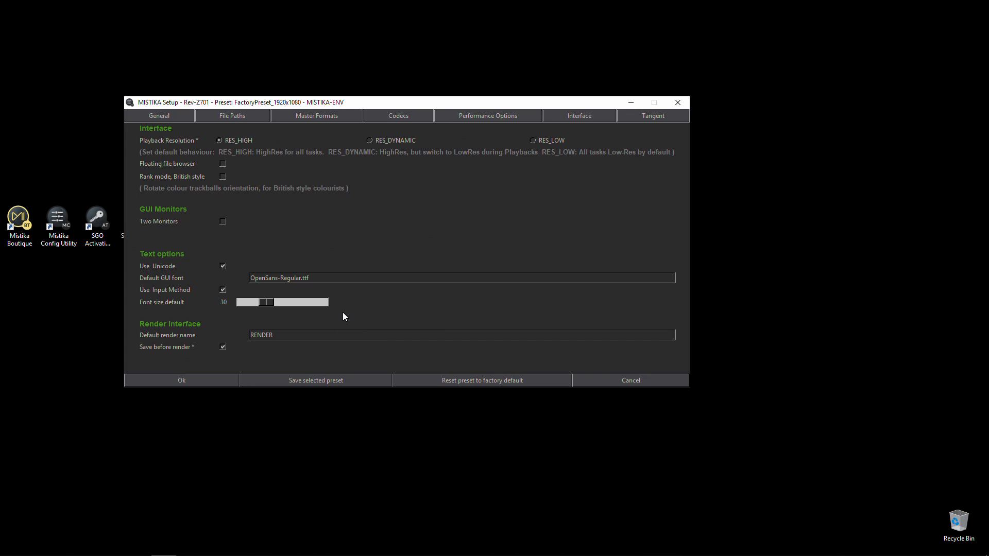
mouse_move(347, 315)
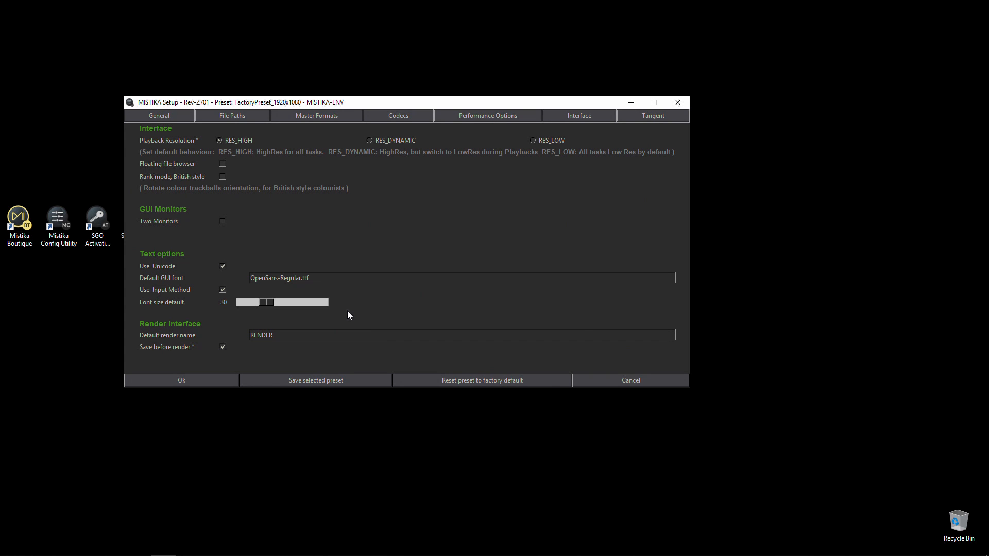
mouse_move(204, 182)
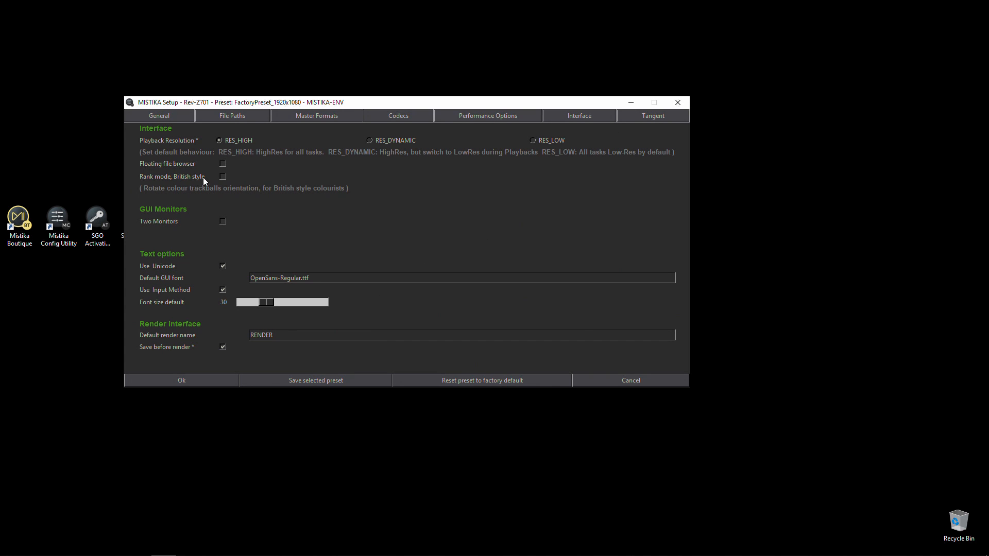
mouse_move(193, 181)
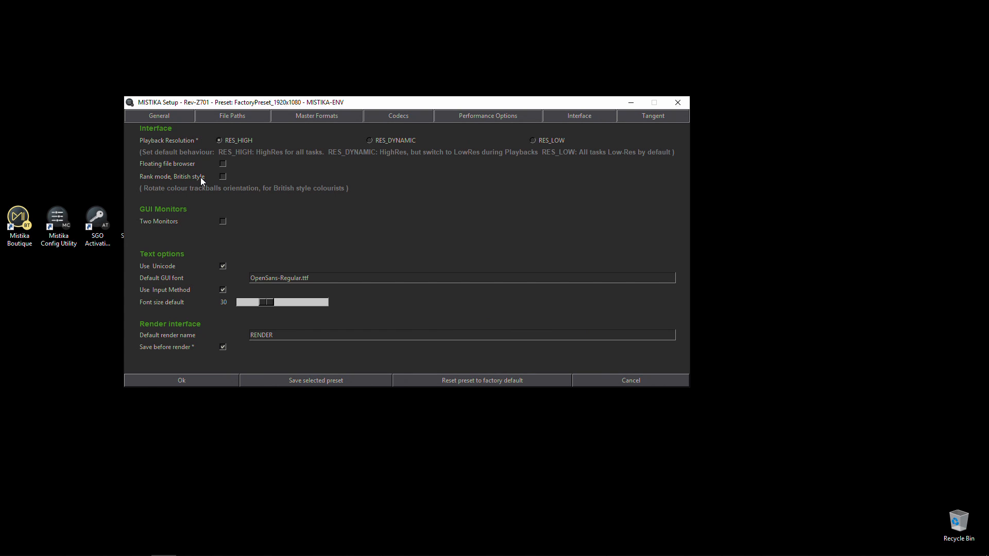
mouse_move(213, 182)
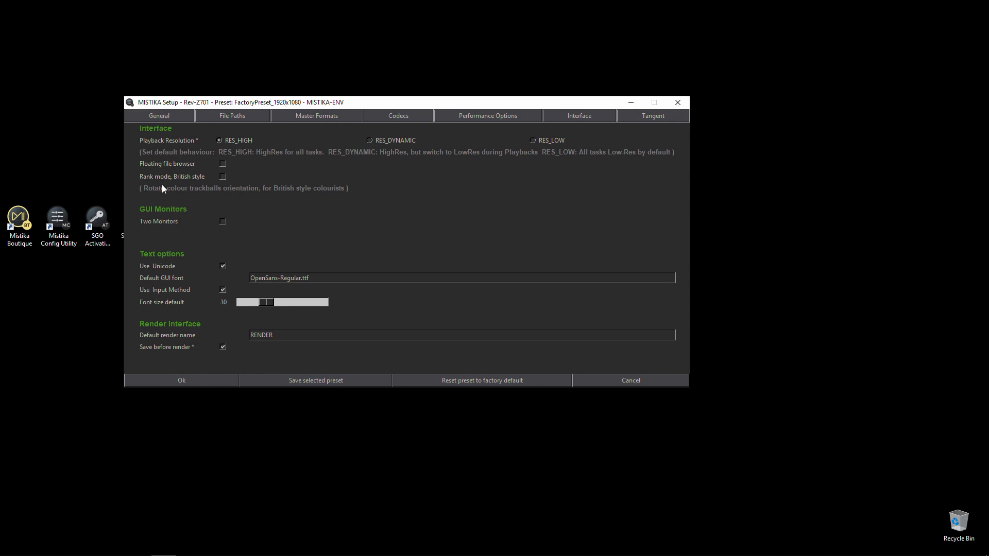
mouse_move(629, 118)
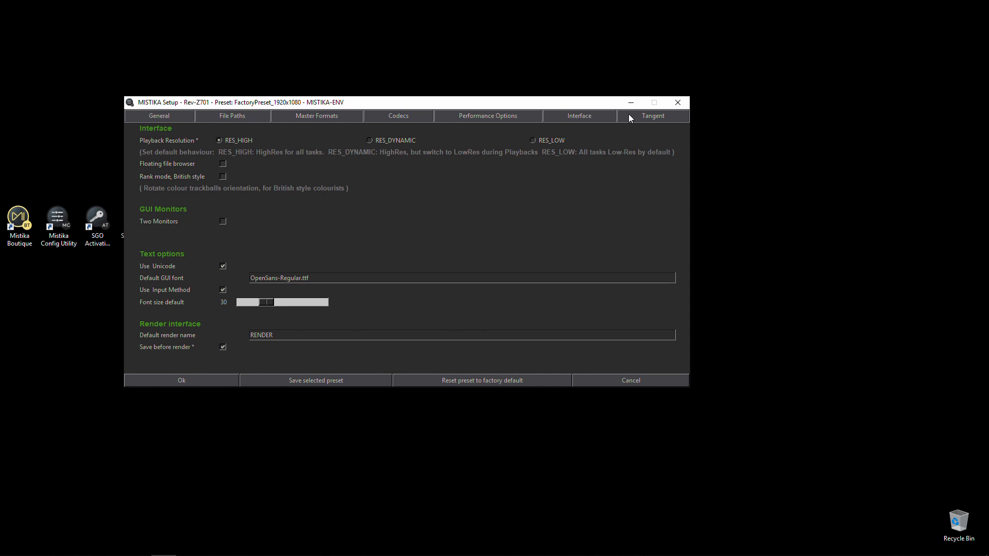
left_click(652, 115)
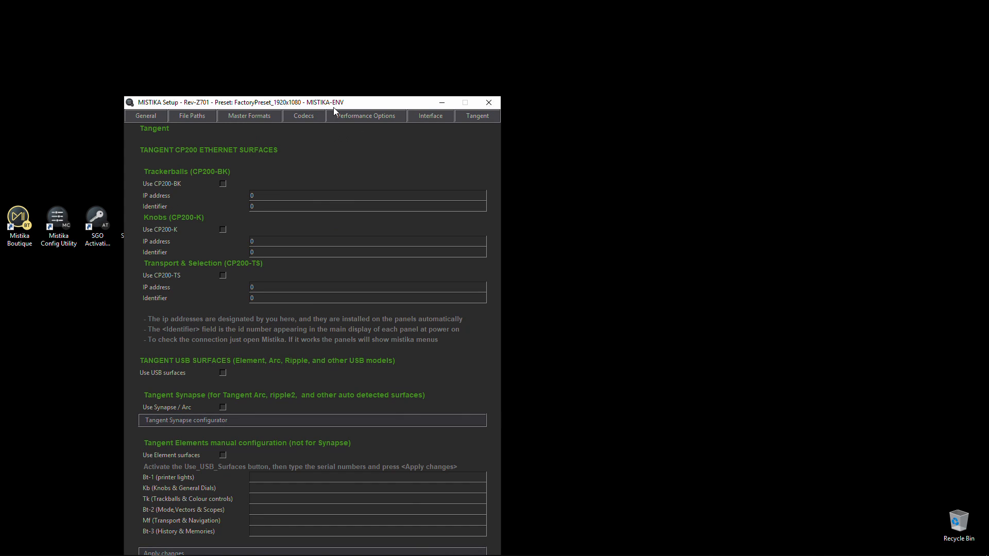